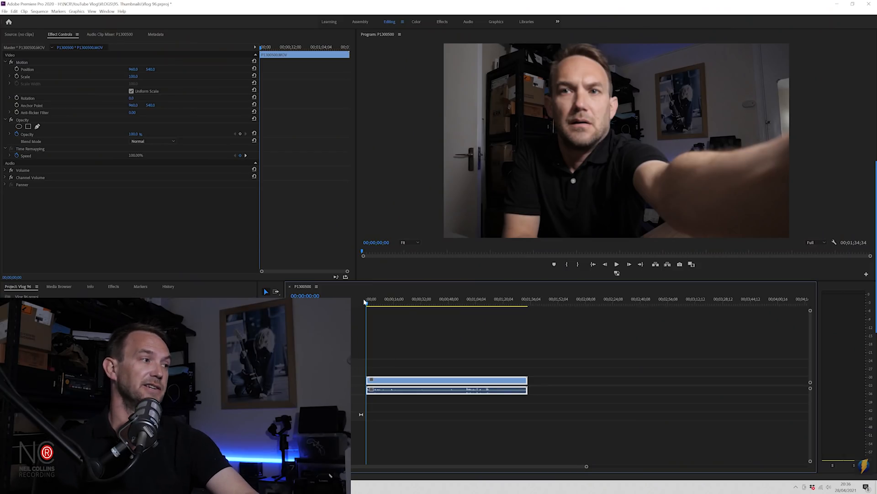
Park the playhead on the frame where the presenter gives two thumbs up
{"action": "left_click", "coordinate": [417, 298]}
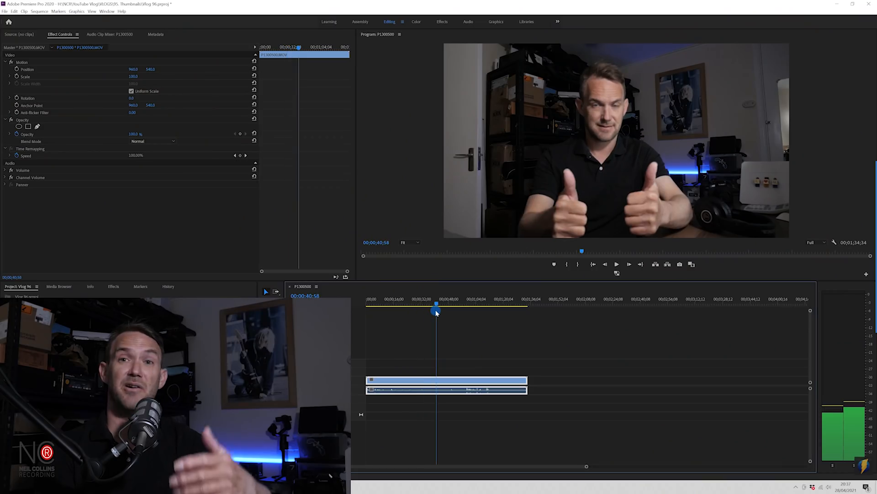
{"action": "left_click", "coordinate": [444, 313]}
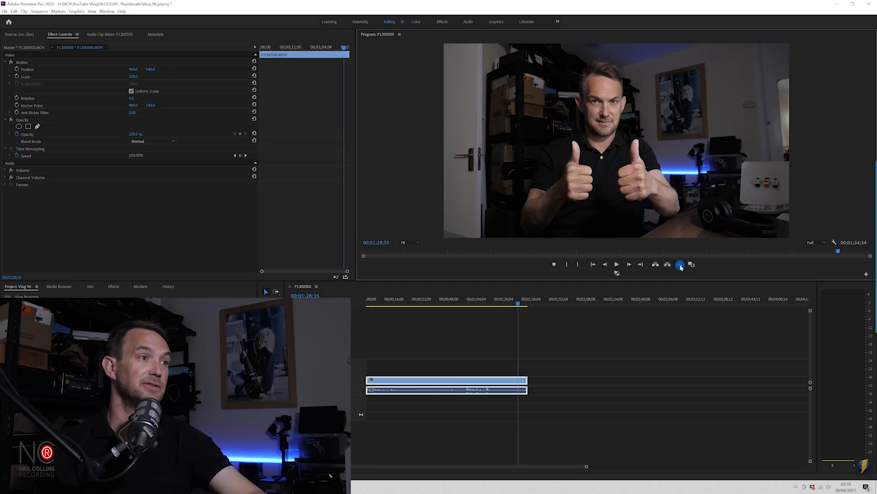
Export the current frame as a JPEG still named 'Pic 1'
{"action": "left_click", "coordinate": [680, 264]}
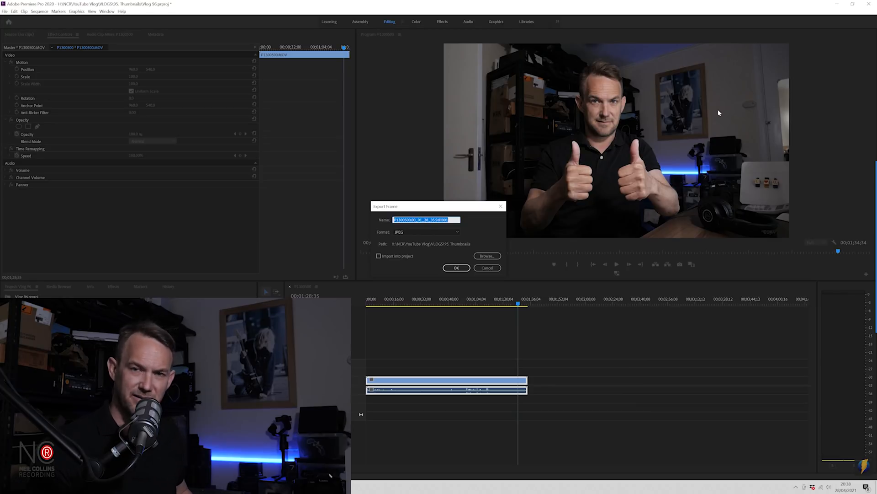
{"action": "type", "text": "Pic 1"}
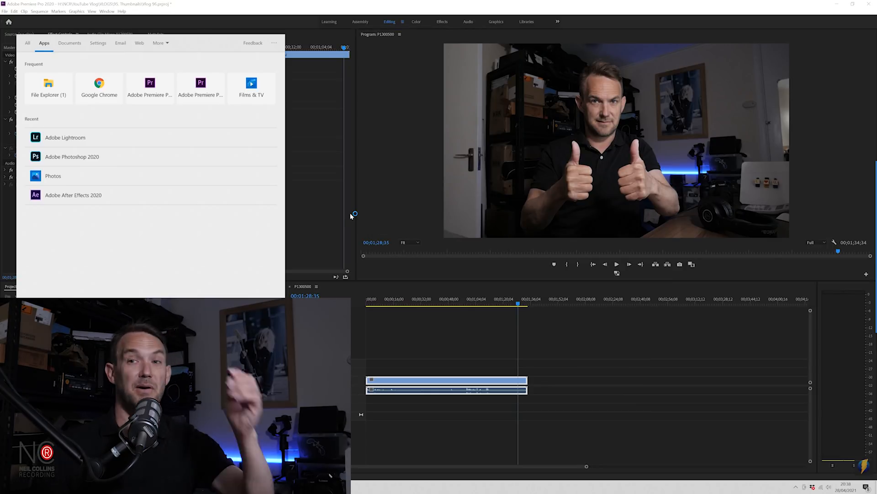
Launch Lightroom and copy the edit settings of the edited microphone photo
{"action": "left_click", "coordinate": [65, 137]}
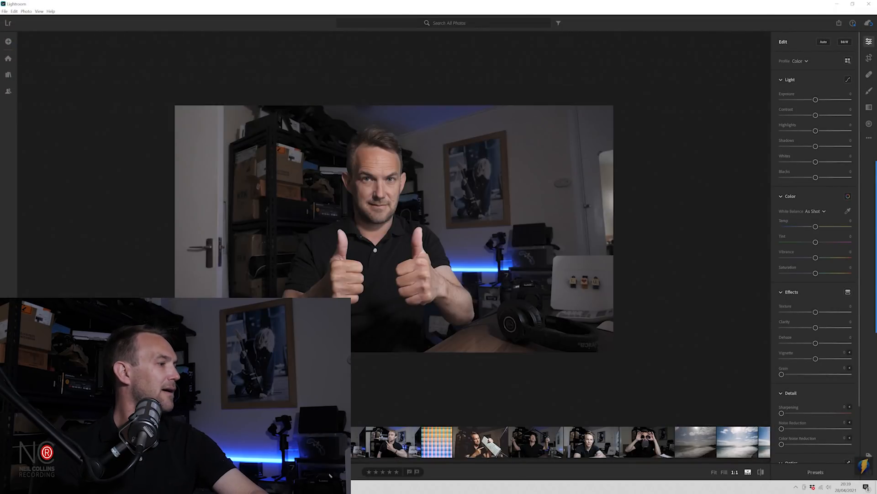
{"action": "left_click", "coordinate": [392, 441]}
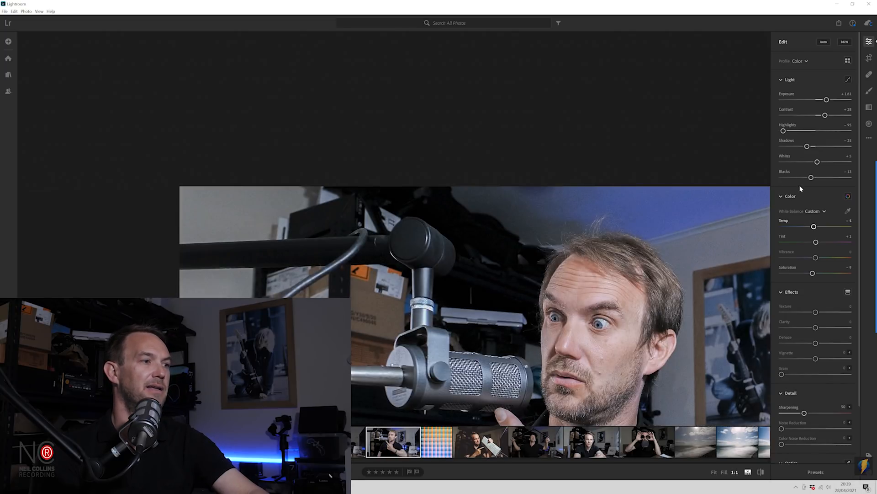
{"action": "left_click", "coordinate": [869, 138]}
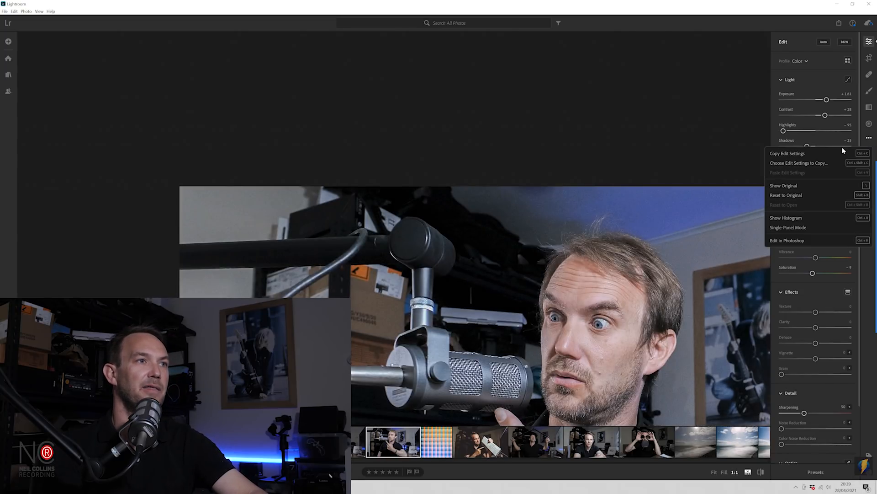
{"action": "mouse_move", "coordinate": [809, 157]}
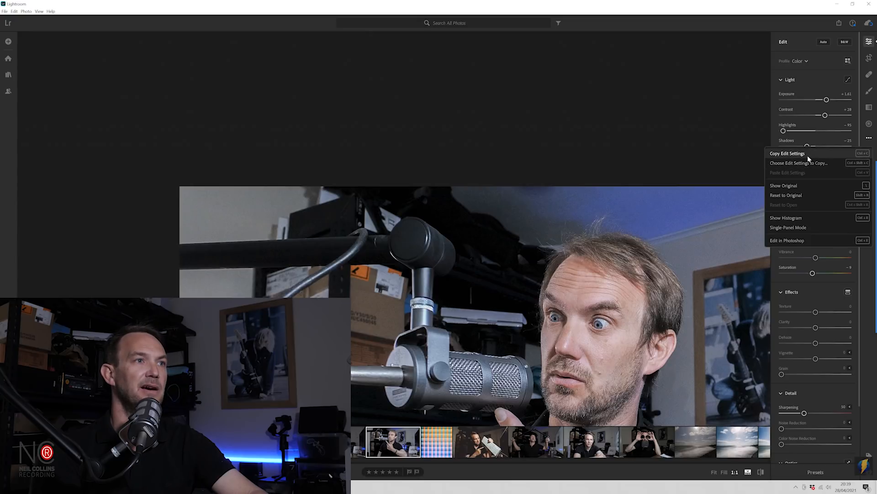
{"action": "left_click", "coordinate": [787, 153]}
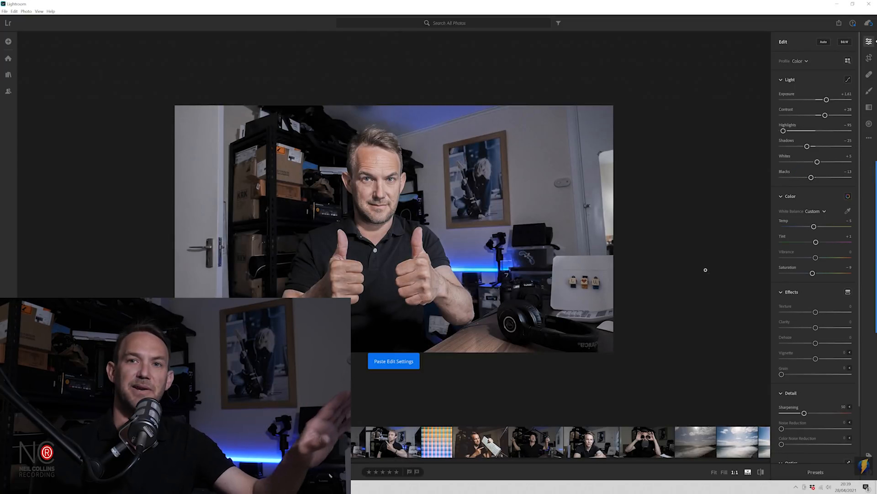
Paste the copied settings onto the thumbs-up photo and compare it with the microphone photo
{"action": "left_click", "coordinate": [393, 361]}
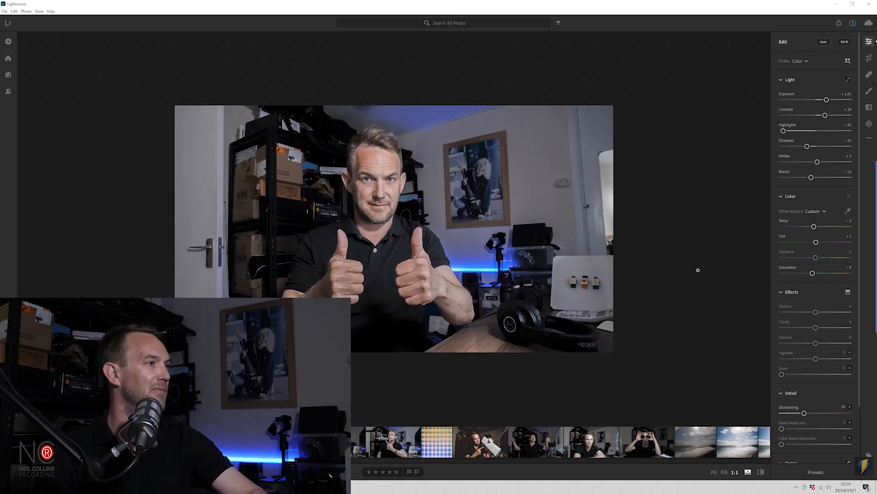
{"action": "mouse_move", "coordinate": [502, 431]}
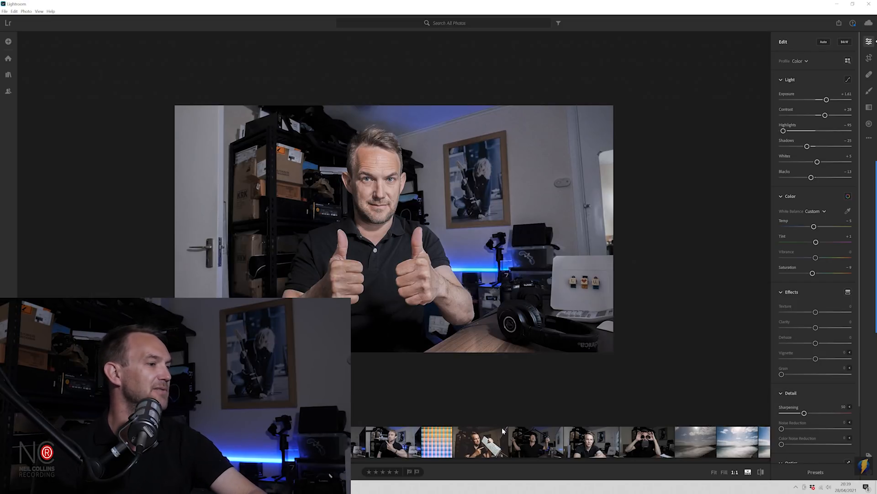
{"action": "left_click", "coordinate": [393, 441]}
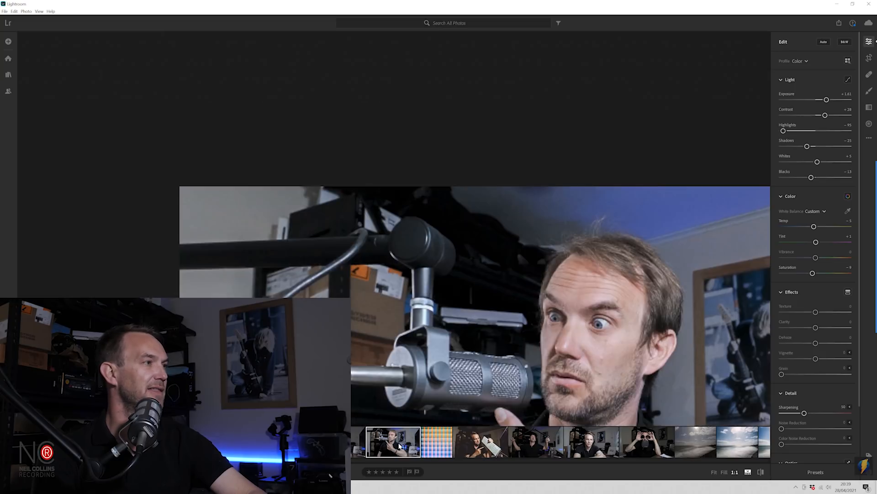
{"action": "left_click", "coordinate": [394, 442]}
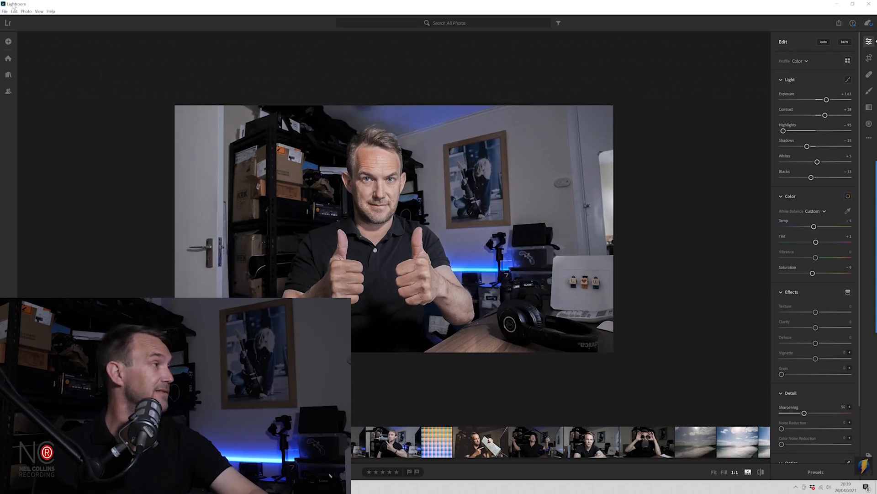
Send the photo to Photoshop via File > Edit in Photoshop and pick the Object Selection tool
{"action": "left_click", "coordinate": [4, 11]}
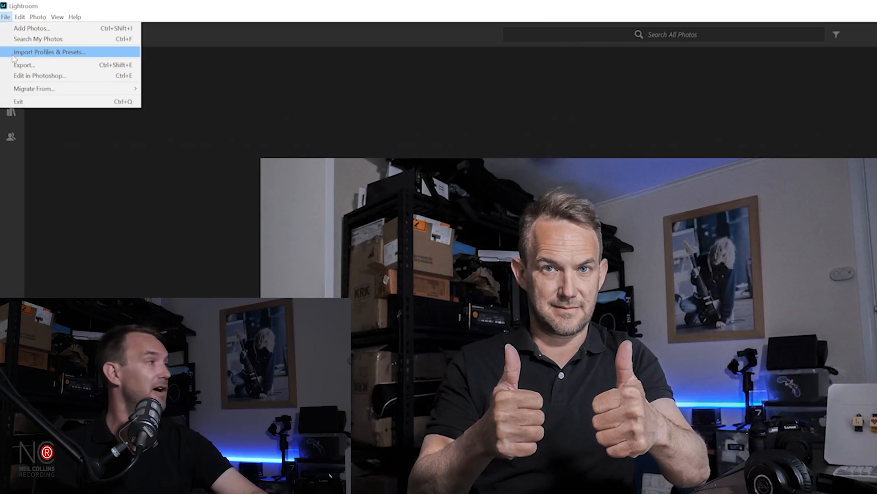
{"action": "left_click", "coordinate": [38, 76]}
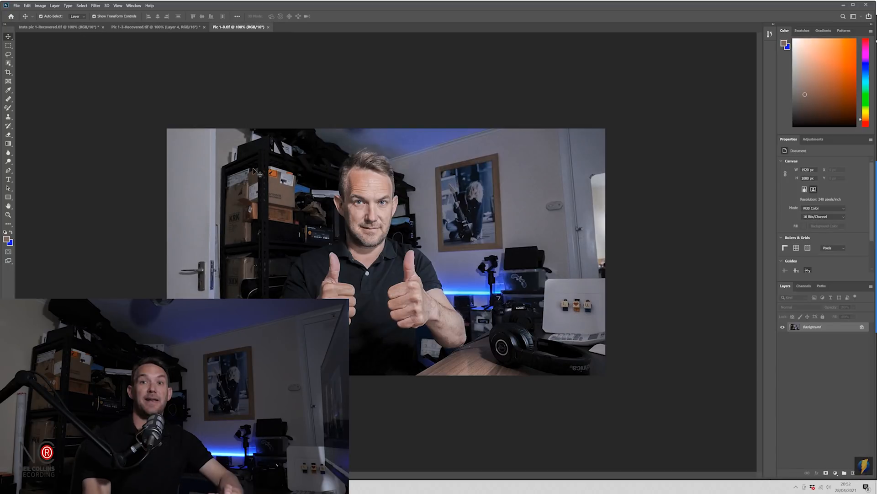
{"action": "mouse_move", "coordinate": [355, 185]}
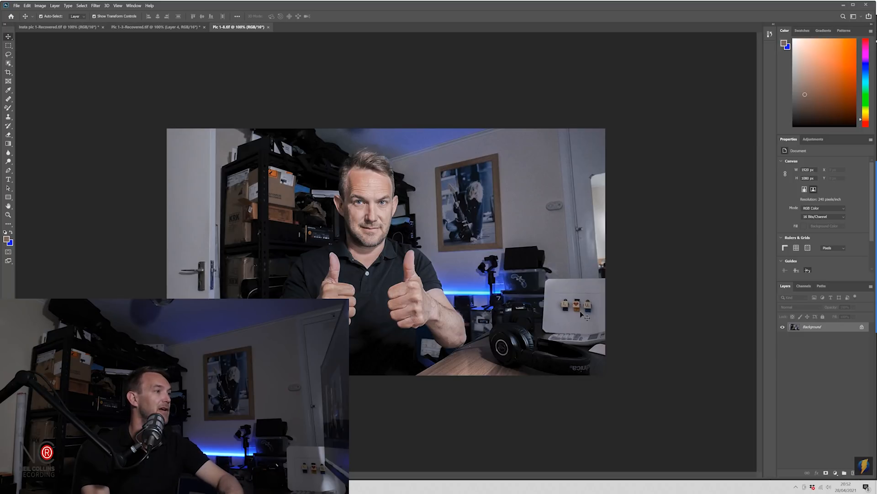
{"action": "mouse_move", "coordinate": [543, 218]}
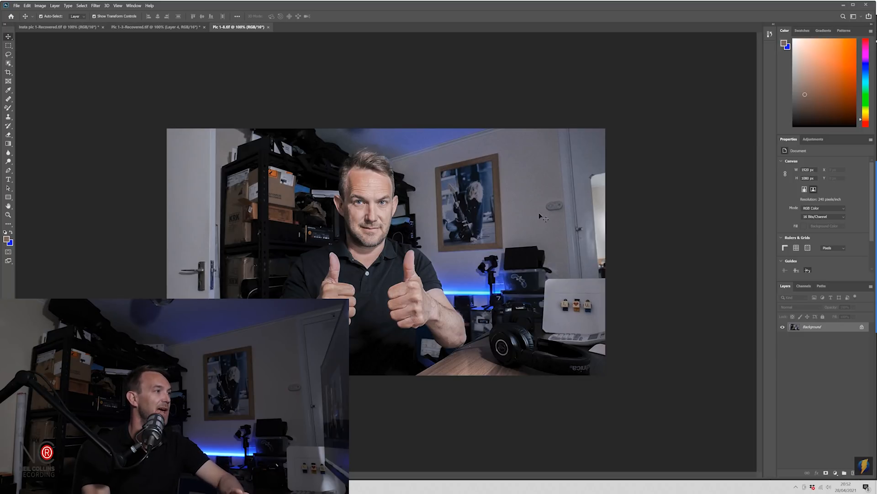
{"action": "mouse_move", "coordinate": [365, 265]}
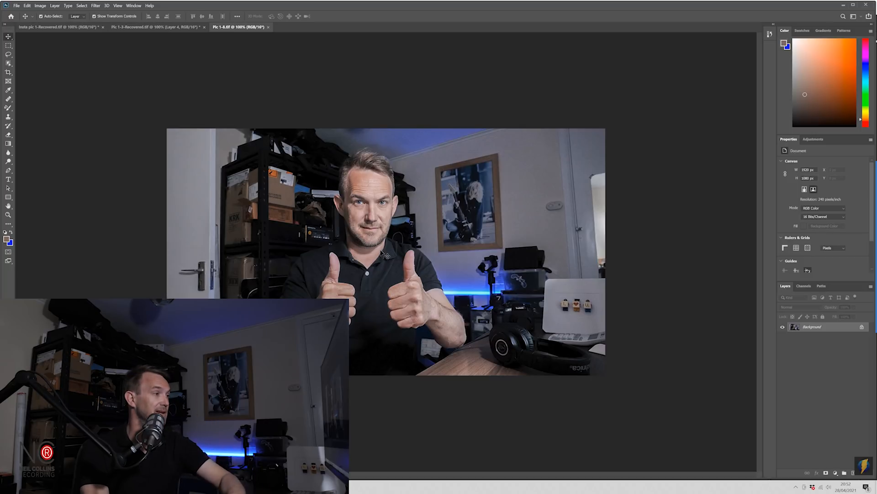
{"action": "mouse_move", "coordinate": [522, 303]}
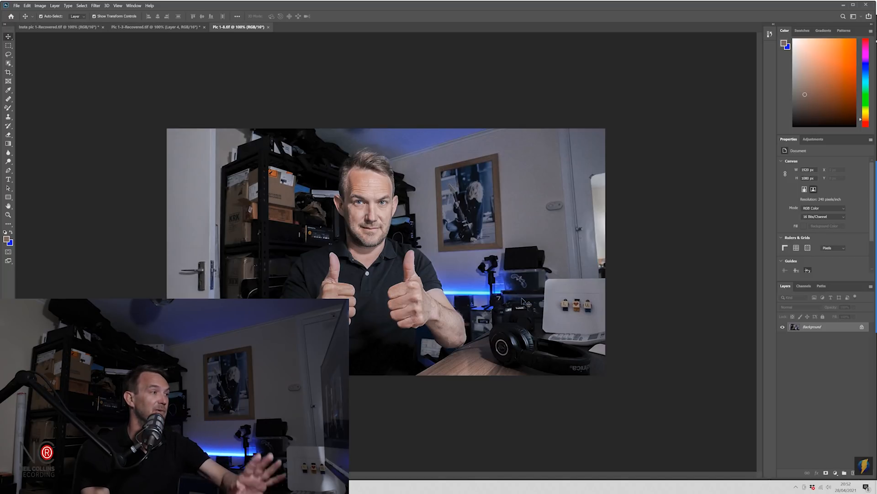
{"action": "left_click", "coordinate": [9, 54]}
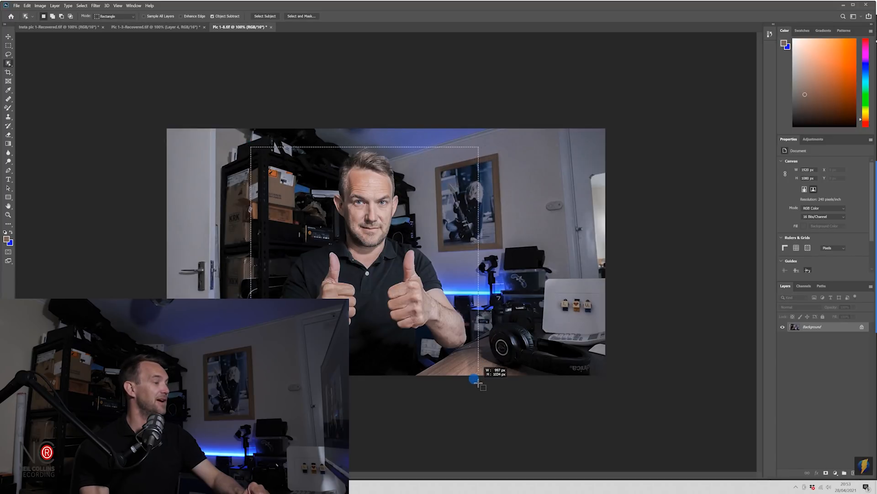
Select the presenter and refine the path with anchor points along his forearm and the desk edge
{"action": "left_click", "coordinate": [264, 16]}
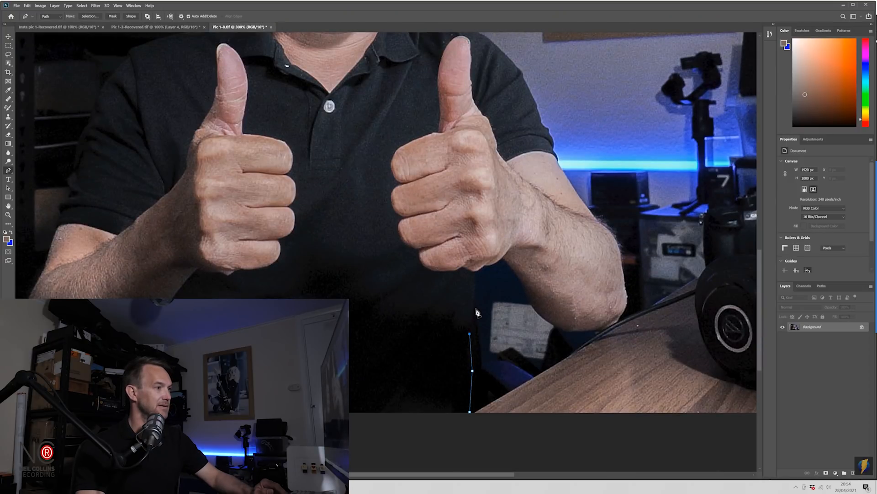
{"action": "left_click", "coordinate": [478, 278]}
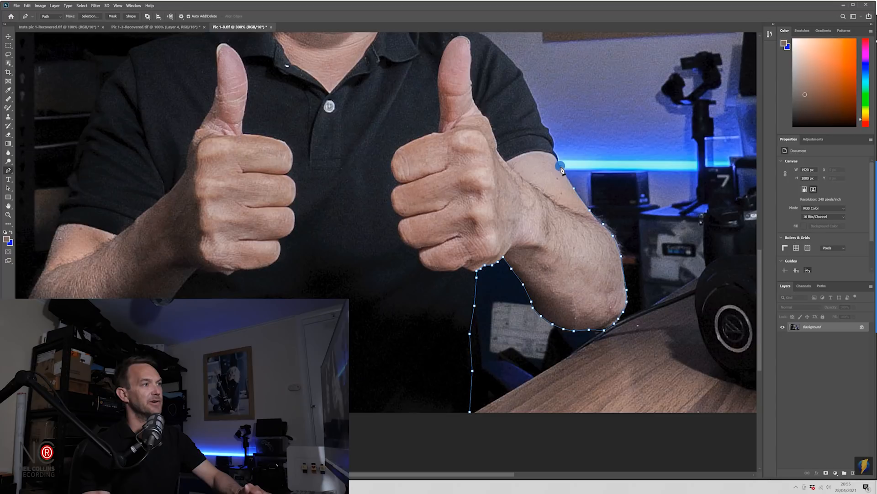
{"action": "mouse_move", "coordinate": [564, 156]}
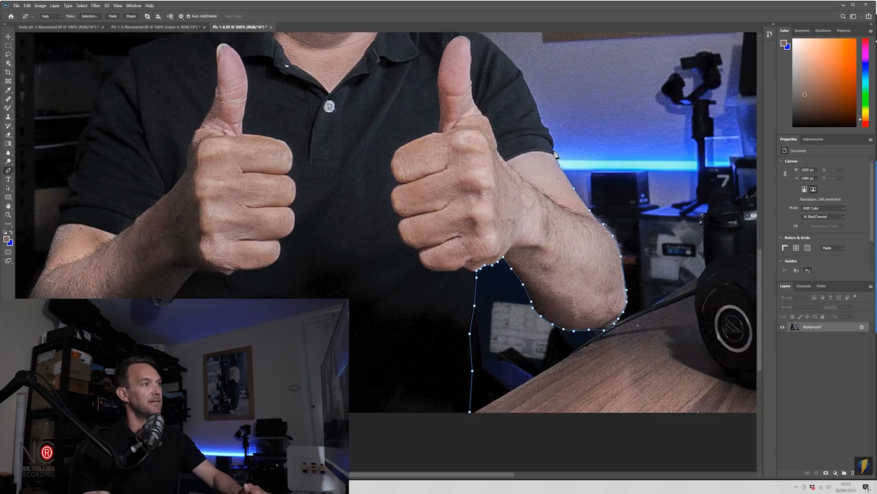
{"action": "left_click", "coordinate": [512, 59]}
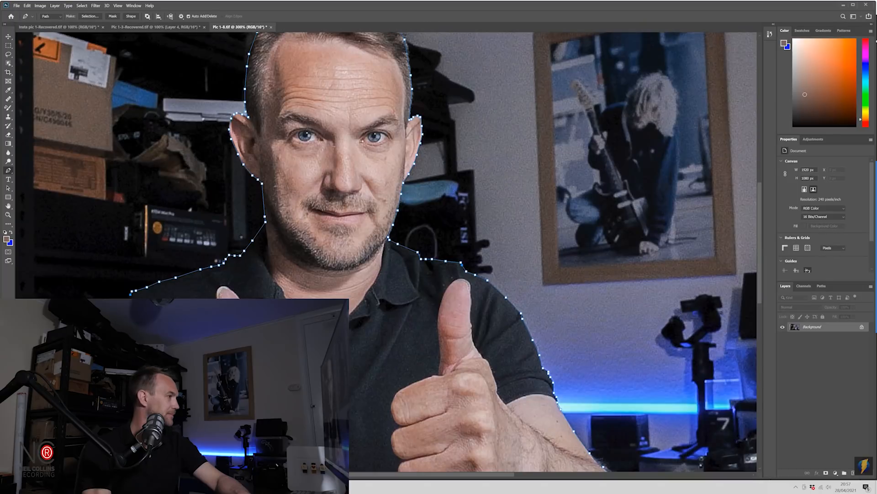
{"action": "scroll", "scroll_direction": "down", "scroll_amount": 3}
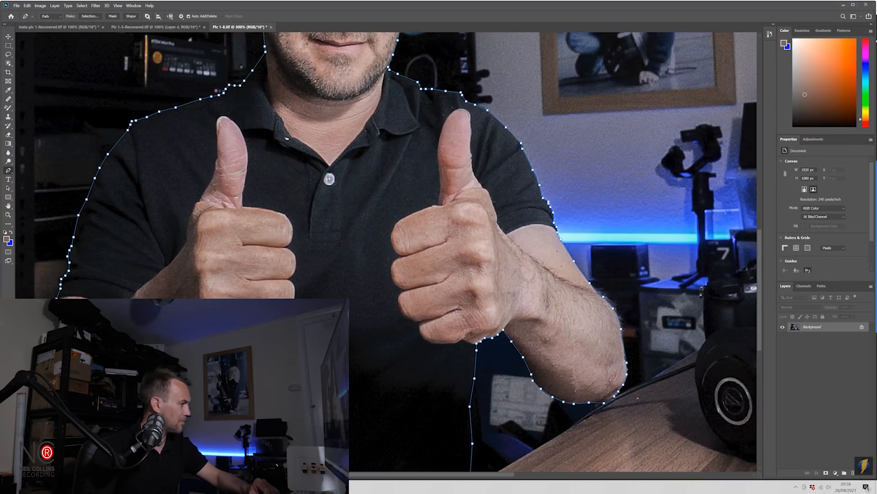
{"action": "scroll", "scroll_direction": "down", "scroll_amount": 3}
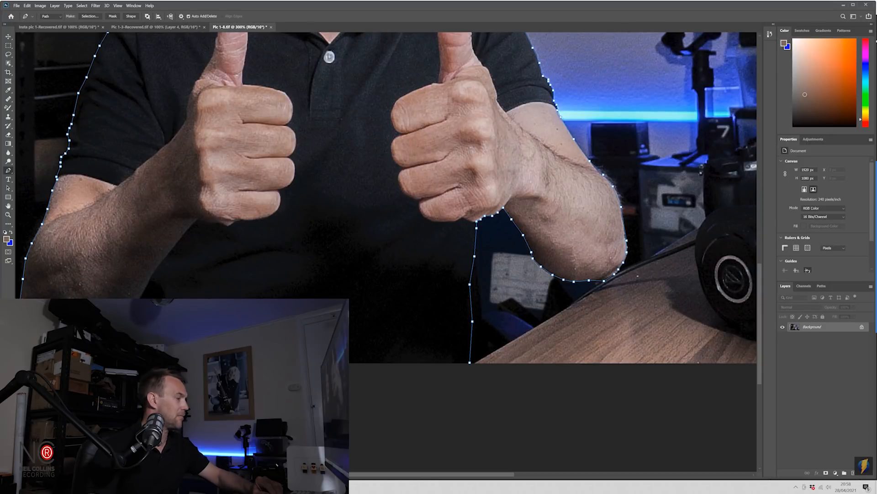
Mask out the background so the presenter stands cut out over transparency, checking the saved paths
{"action": "left_click", "coordinate": [470, 367]}
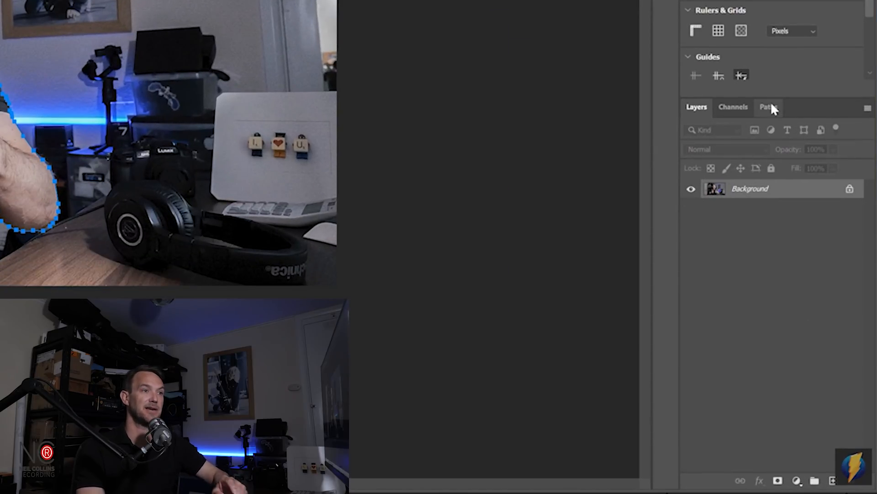
{"action": "left_click", "coordinate": [769, 107]}
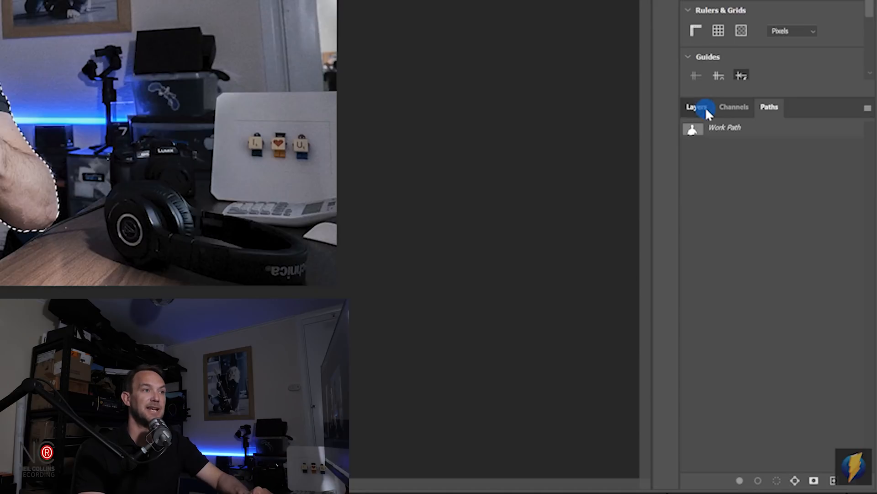
{"action": "left_click", "coordinate": [696, 106]}
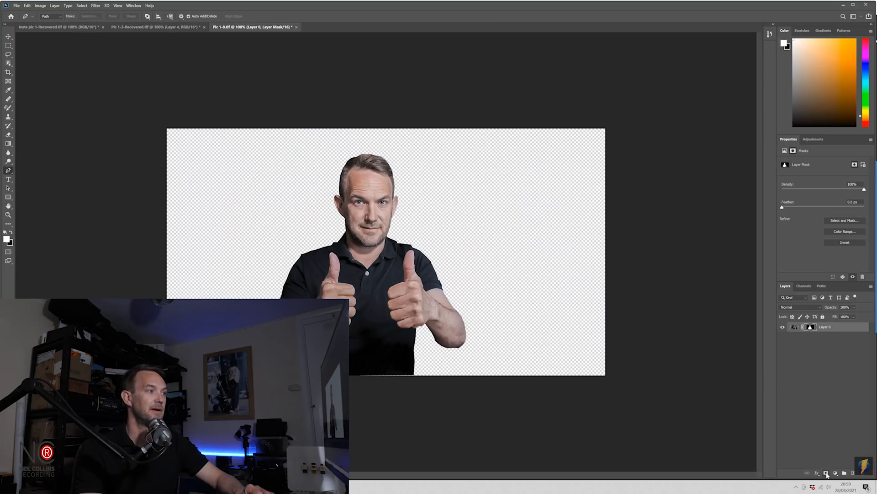
{"action": "mouse_move", "coordinate": [677, 405]}
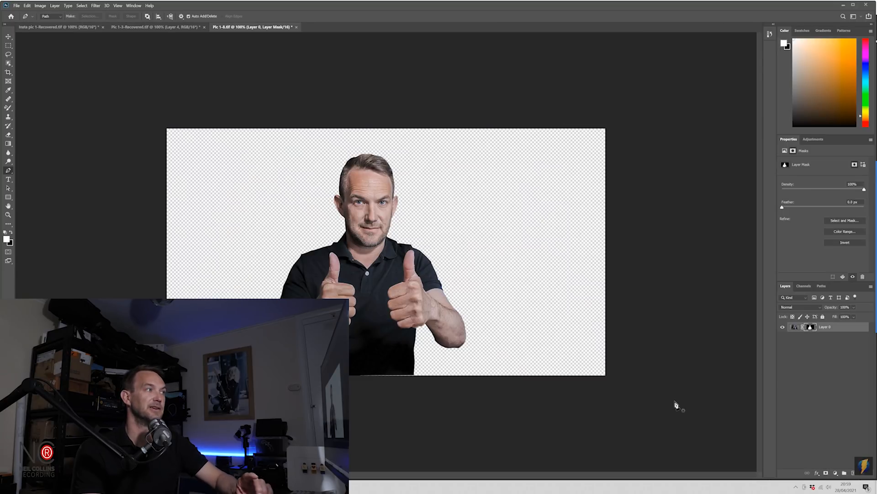
{"action": "mouse_move", "coordinate": [442, 282]}
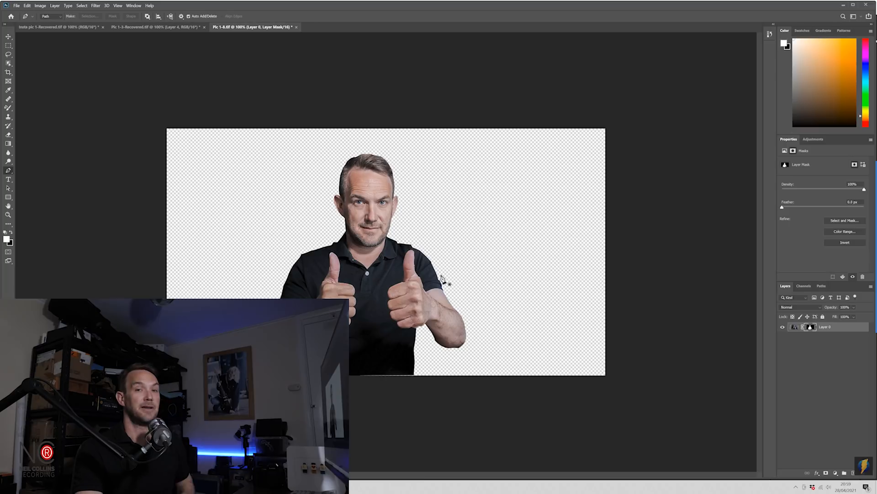
{"action": "mouse_move", "coordinate": [282, 193]}
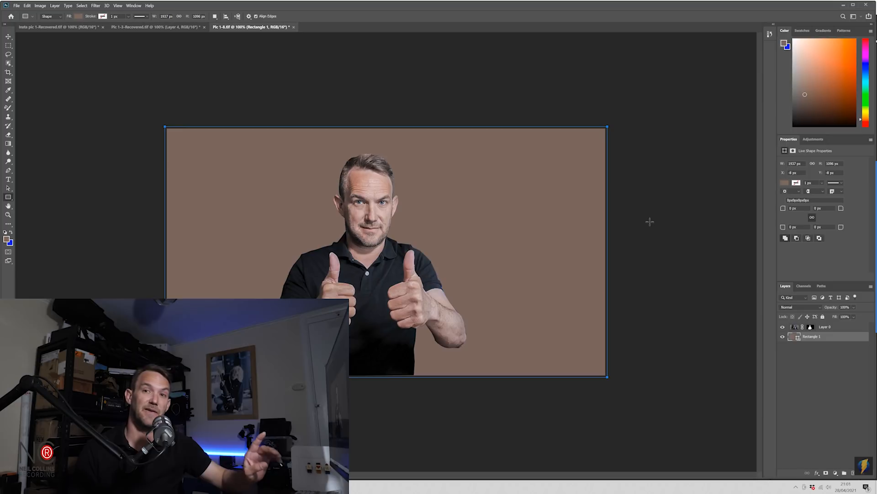
{"action": "mouse_move", "coordinate": [653, 218]}
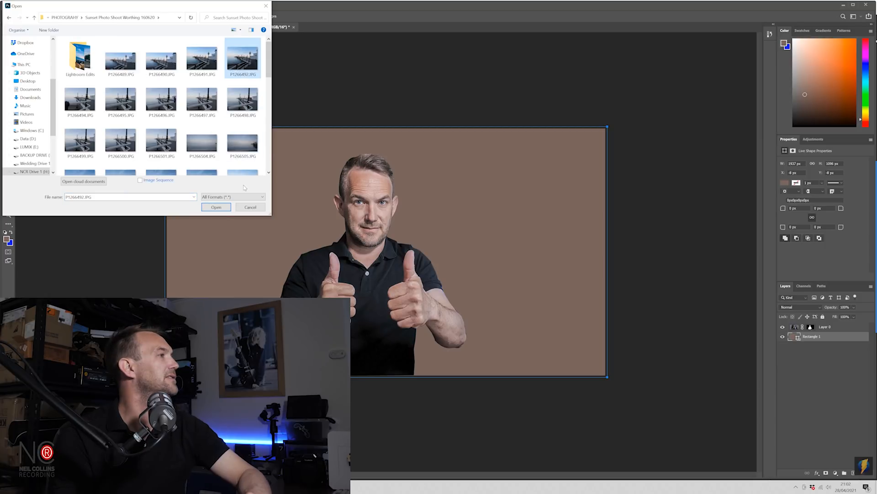
Paste the seaside pier photo into the thumbnail document, accepting the colour profile conversion
{"action": "left_click", "coordinate": [216, 207]}
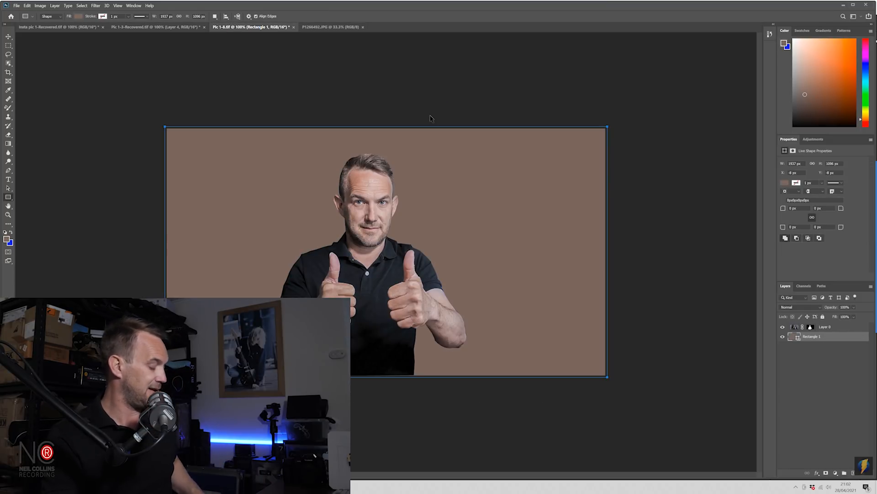
{"action": "key", "text": "ctrl+v"}
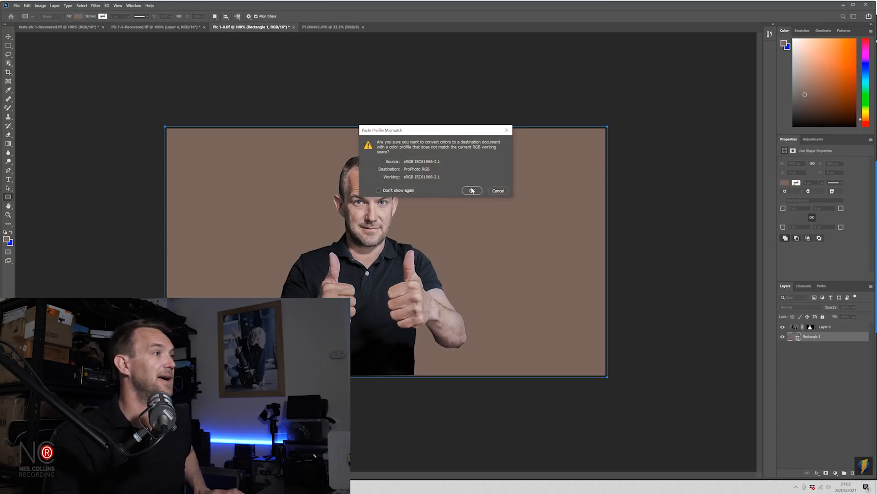
{"action": "mouse_move", "coordinate": [472, 190]}
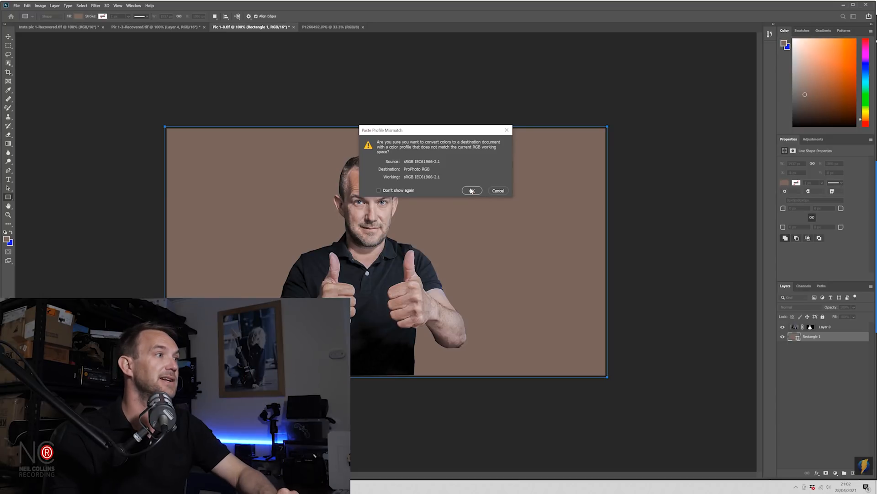
{"action": "left_click", "coordinate": [471, 190]}
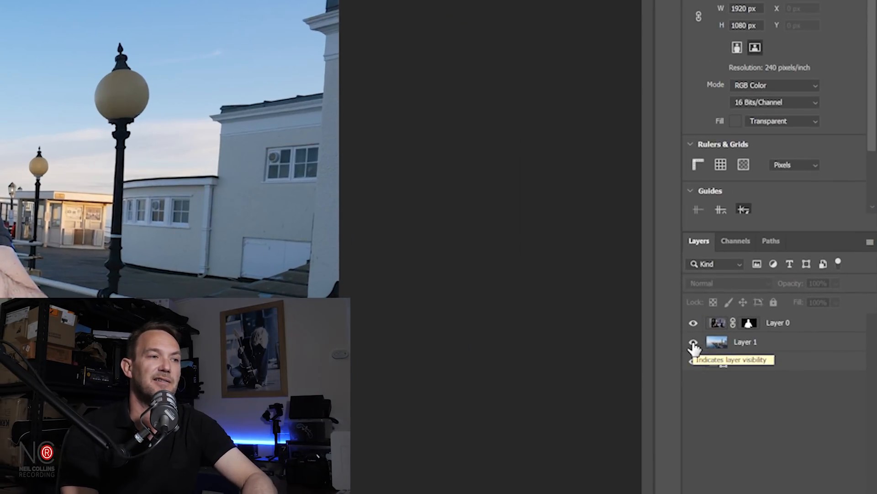
Toggle layer visibility to compare backdrops and leave the seaside photo hidden behind the brown rectangle
{"action": "left_click", "coordinate": [693, 344]}
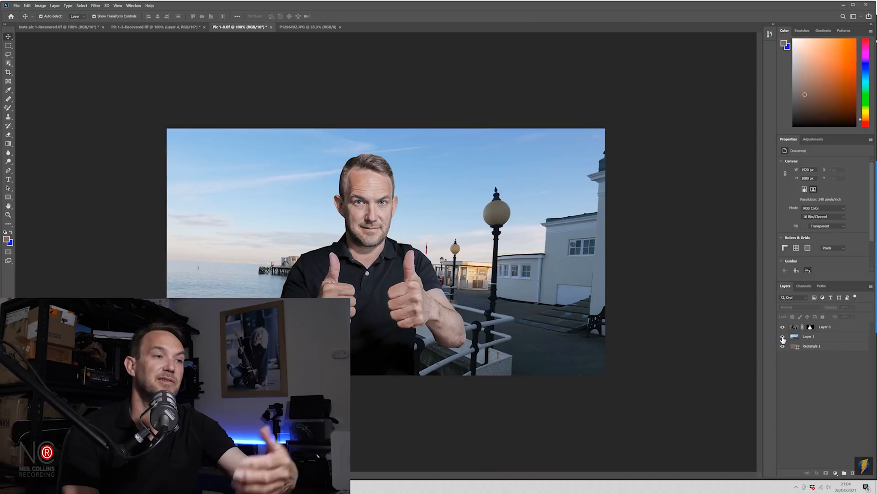
{"action": "left_click", "coordinate": [783, 337]}
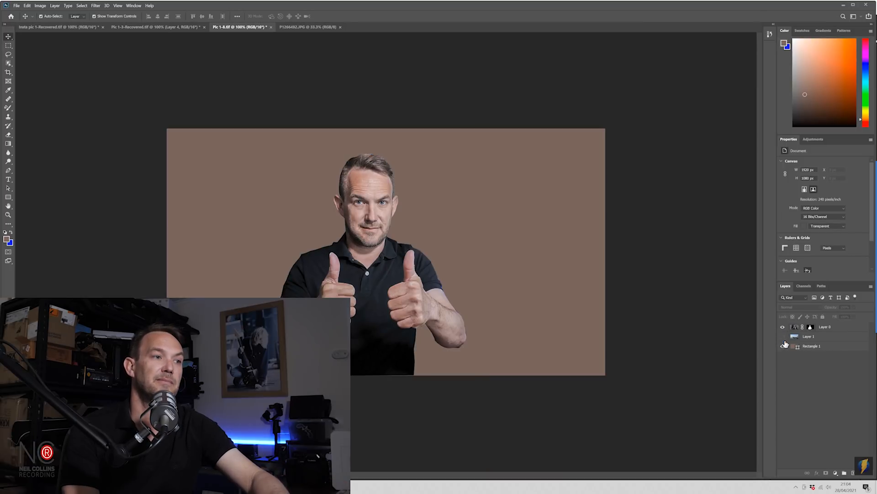
{"action": "left_click", "coordinate": [783, 346]}
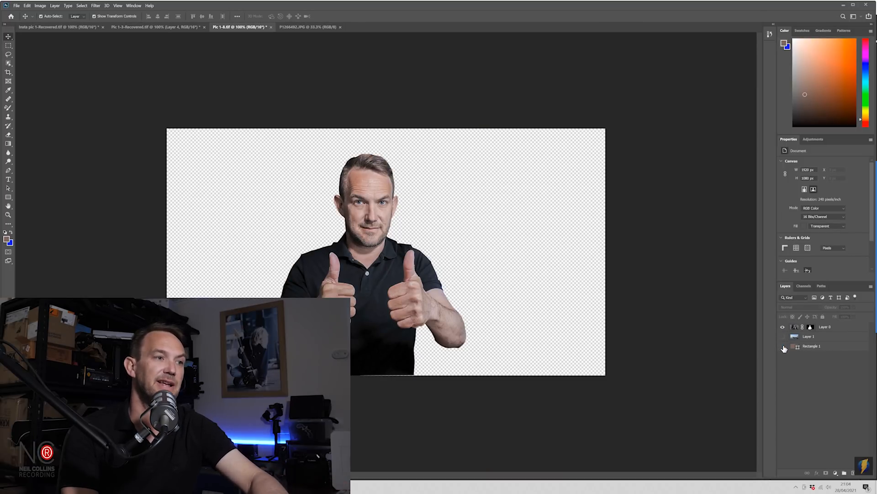
{"action": "left_click", "coordinate": [783, 345]}
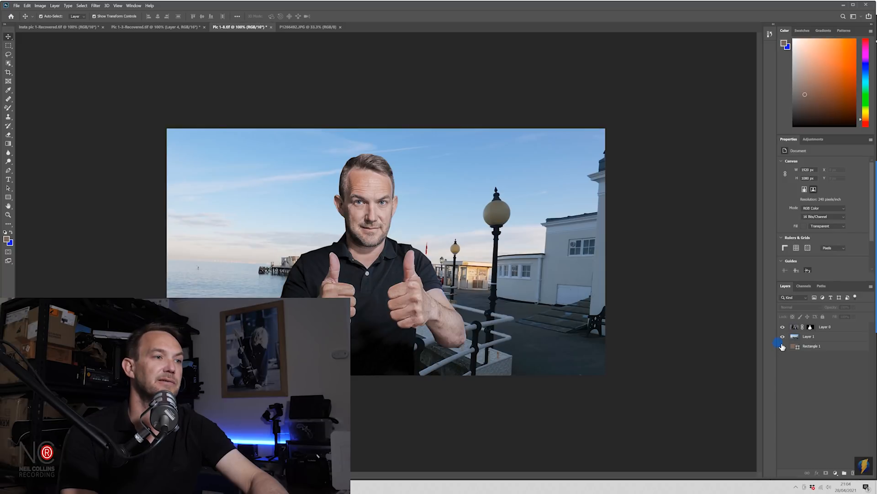
{"action": "left_click", "coordinate": [783, 336]}
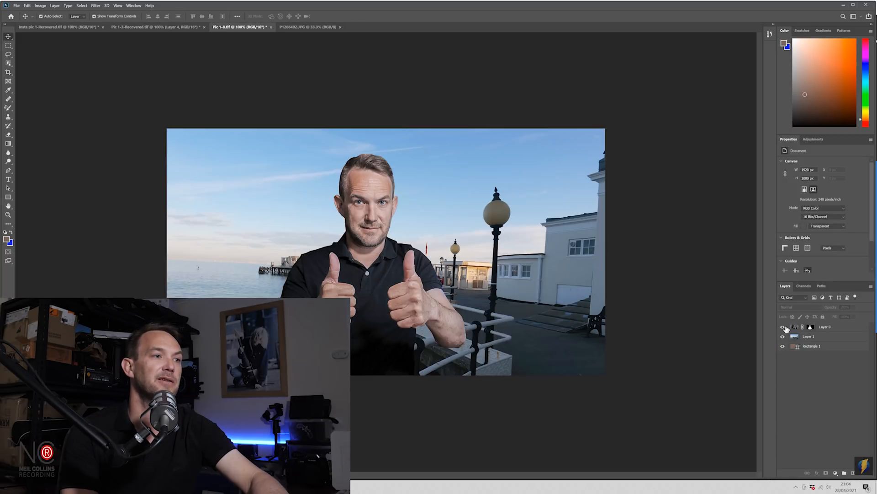
{"action": "left_click", "coordinate": [784, 337]}
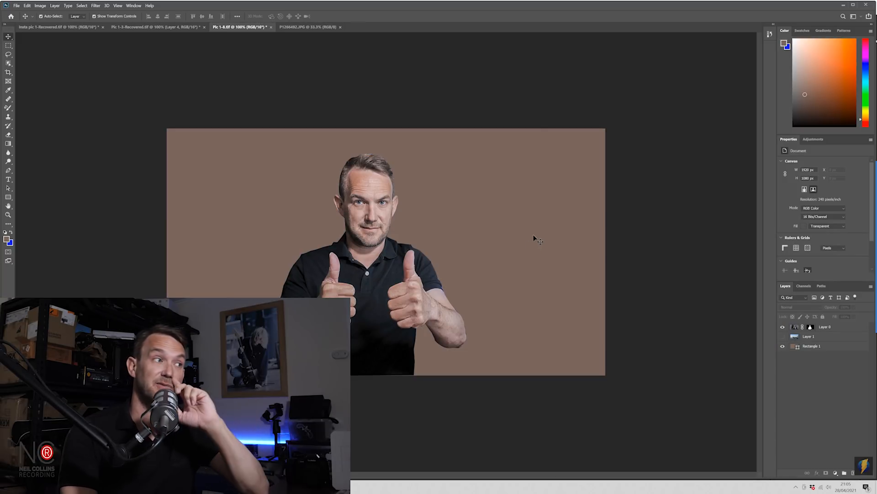
{"action": "mouse_move", "coordinate": [548, 231]}
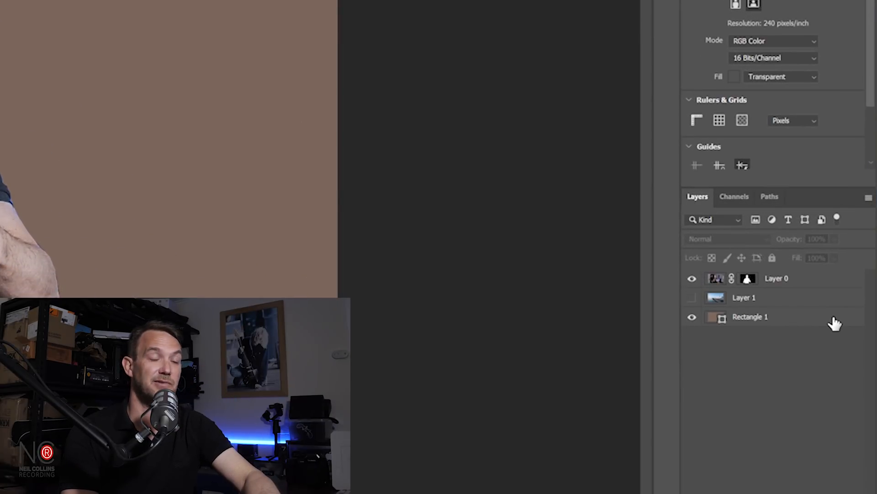
{"action": "mouse_move", "coordinate": [827, 324]}
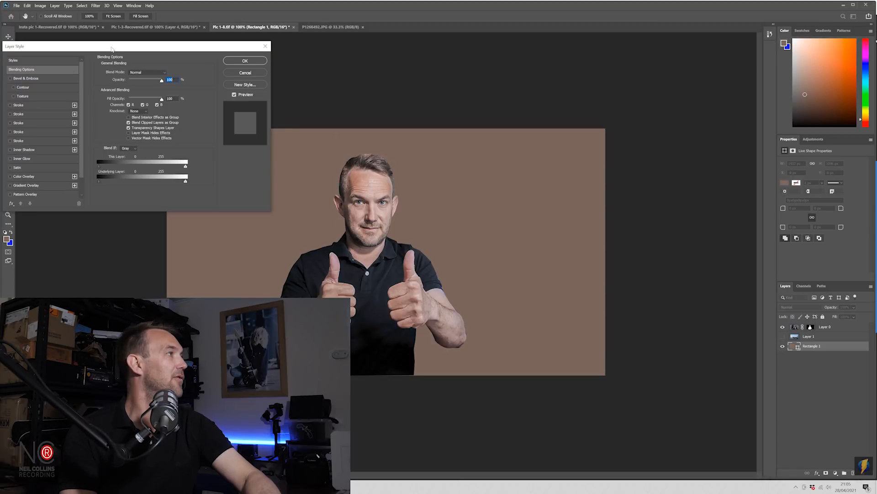
Give Rectangle 1 a Gradient Overlay using a cyan-to-blue preset from the Blues group
{"action": "left_click_drag", "start_coordinate": [111, 46], "coordinate": [398, 80]}
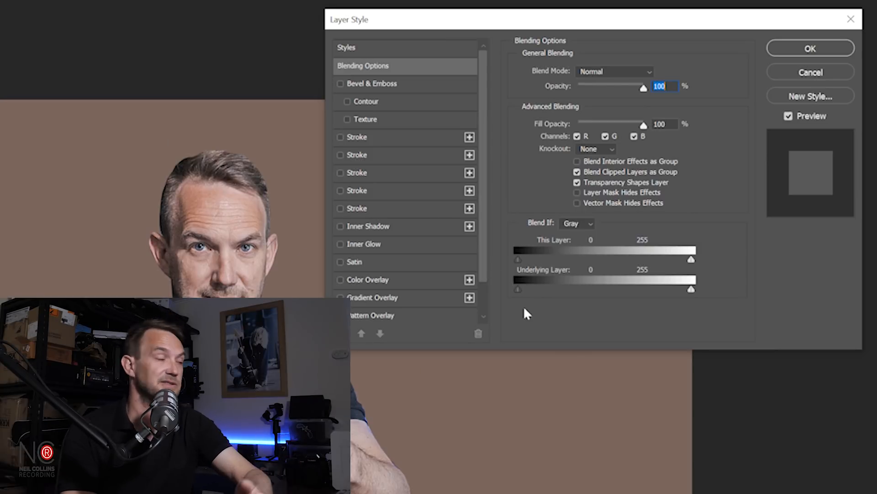
{"action": "mouse_move", "coordinate": [340, 185]}
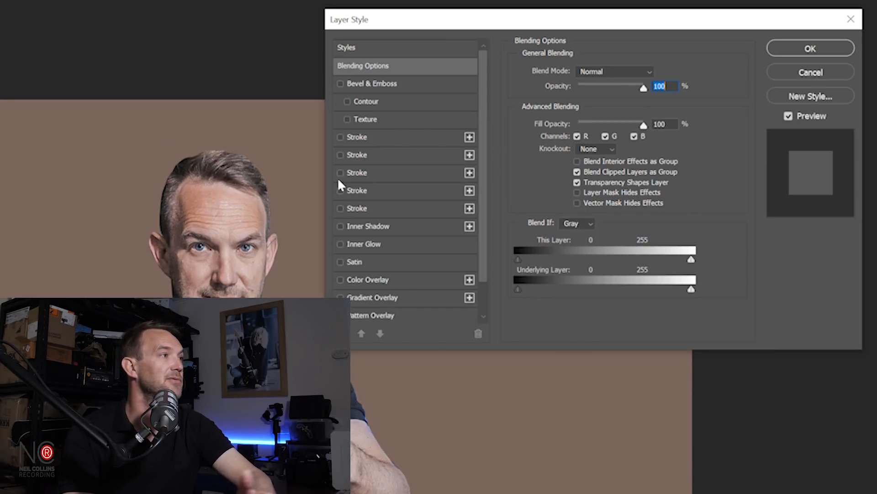
{"action": "mouse_move", "coordinate": [390, 302]}
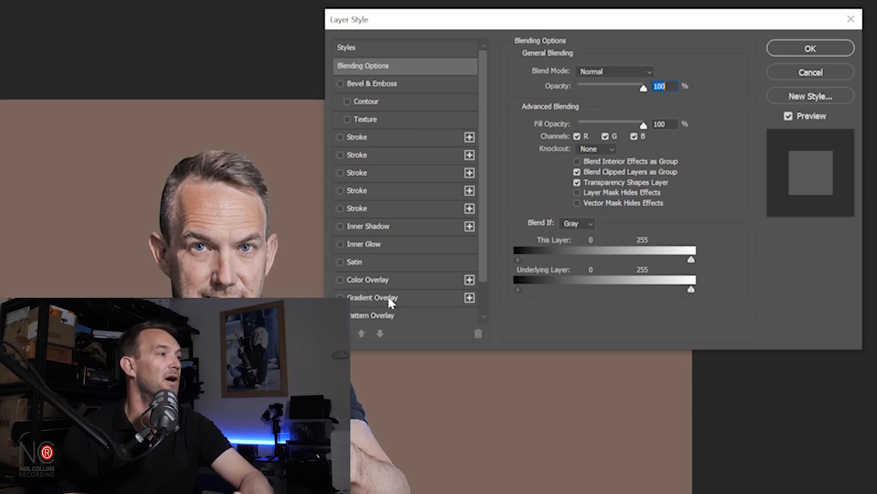
{"action": "left_click", "coordinate": [341, 297]}
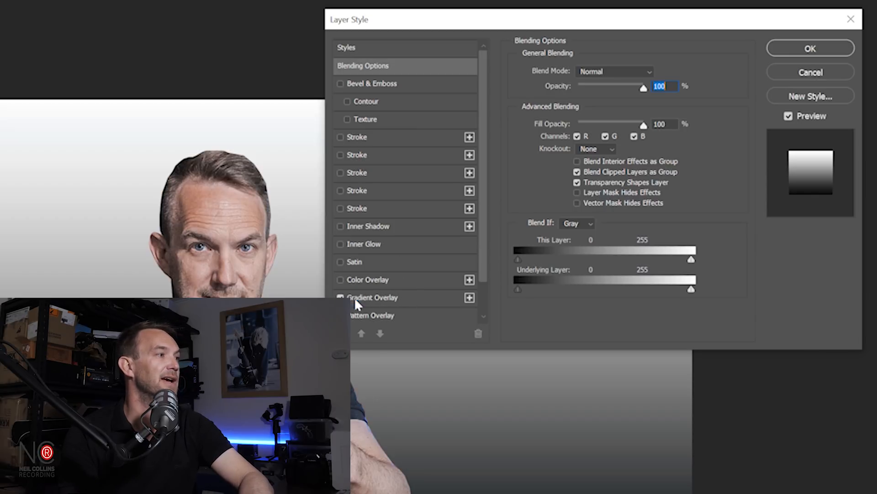
{"action": "left_click", "coordinate": [372, 297]}
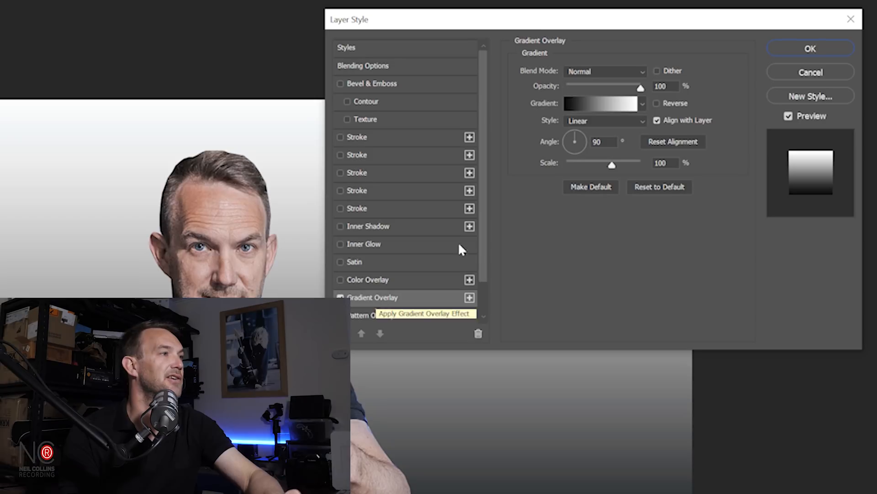
{"action": "mouse_move", "coordinate": [641, 106]}
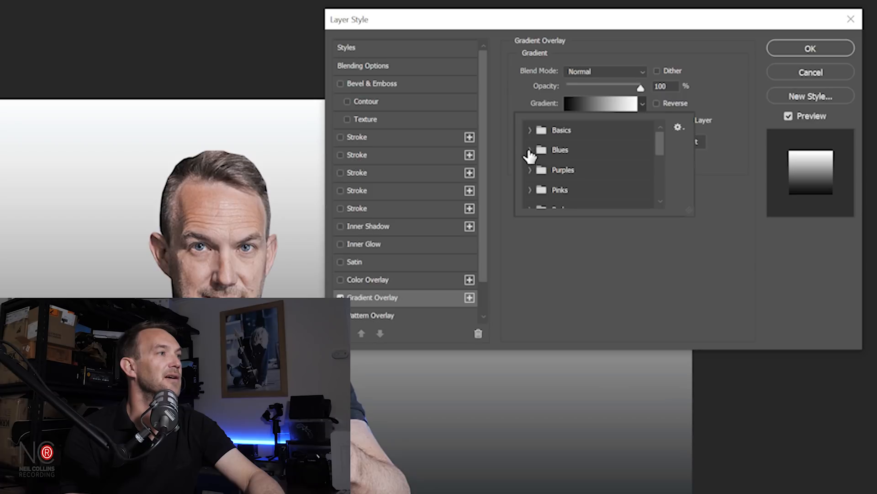
{"action": "left_click", "coordinate": [530, 149]}
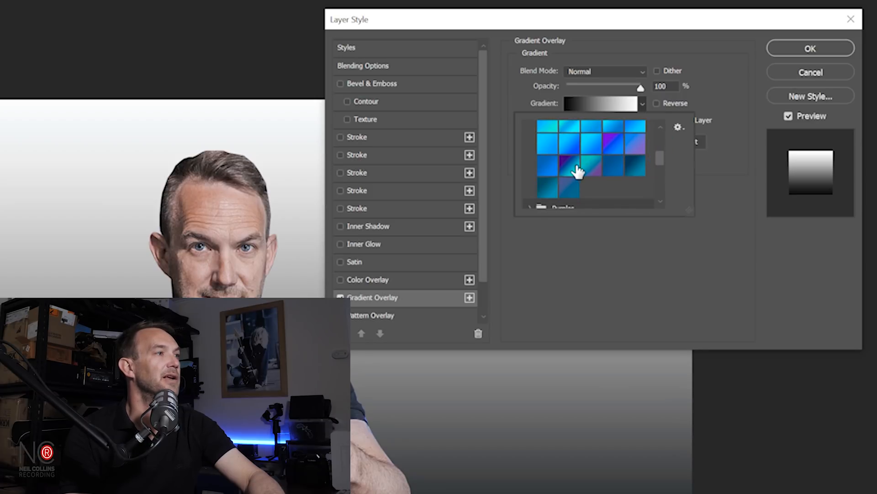
{"action": "left_click", "coordinate": [562, 169]}
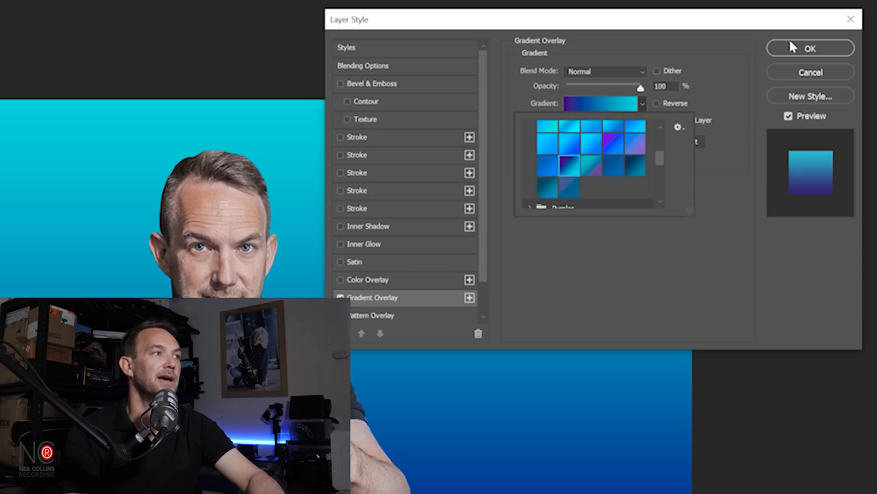
{"action": "left_click", "coordinate": [810, 48]}
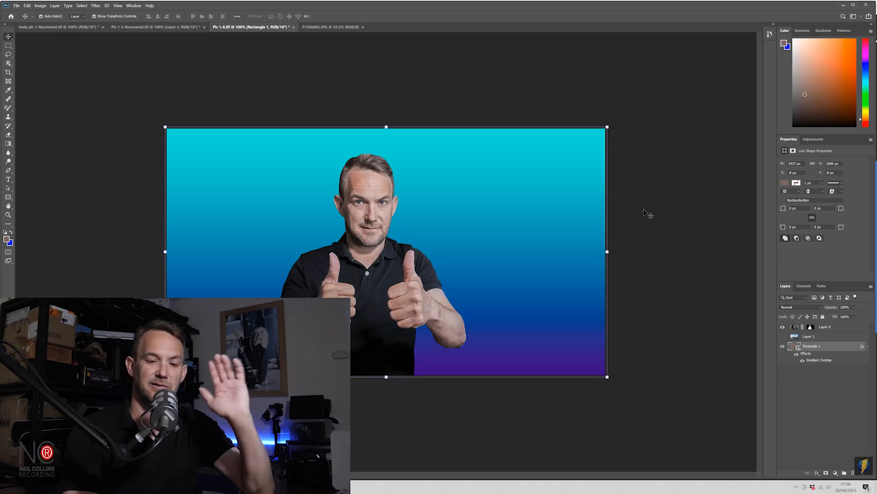
{"action": "mouse_move", "coordinate": [648, 200]}
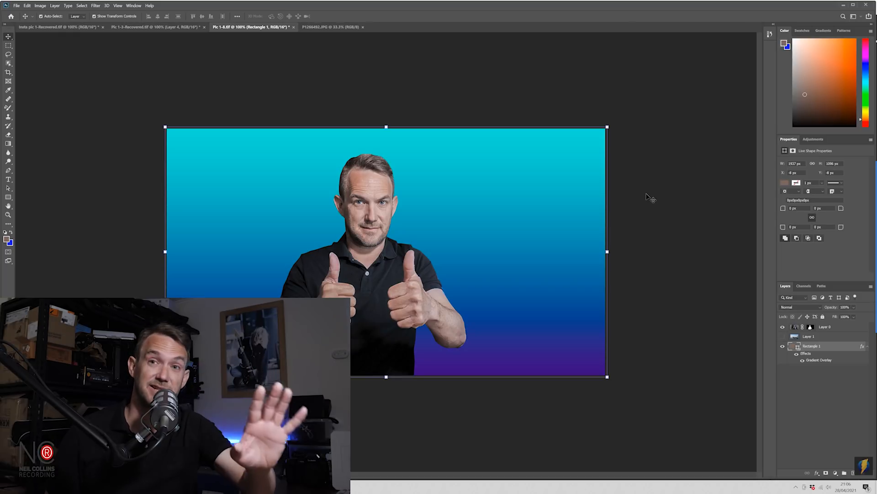
{"action": "mouse_move", "coordinate": [657, 203]}
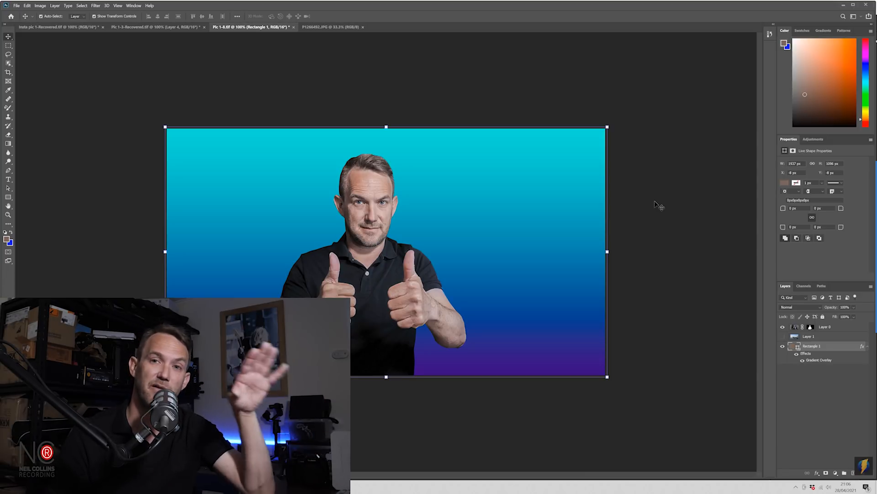
{"action": "mouse_move", "coordinate": [696, 203]}
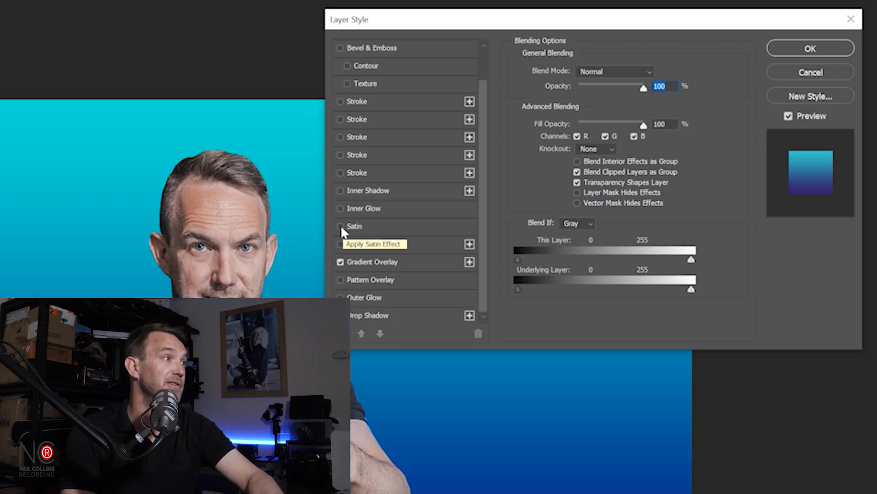
Try a leaf texture and reversed gradient, then settle on cyan on top fading to blue and apply
{"action": "left_click", "coordinate": [341, 83]}
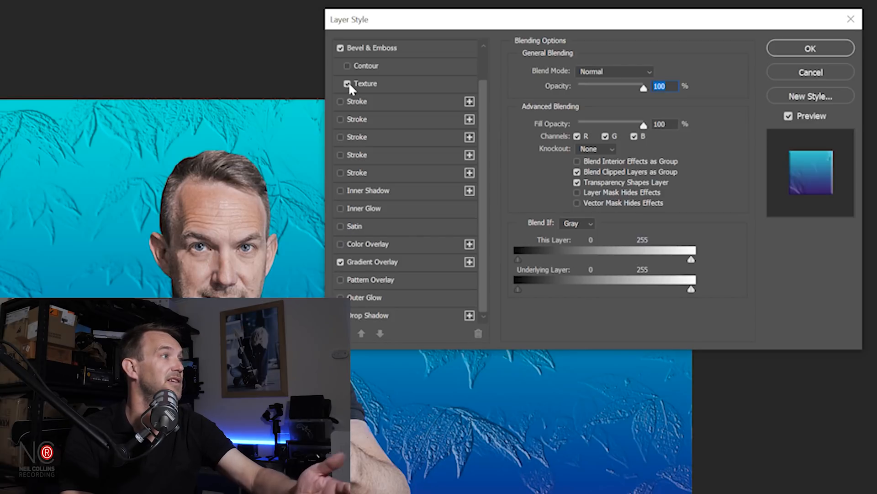
{"action": "left_click", "coordinate": [347, 83]}
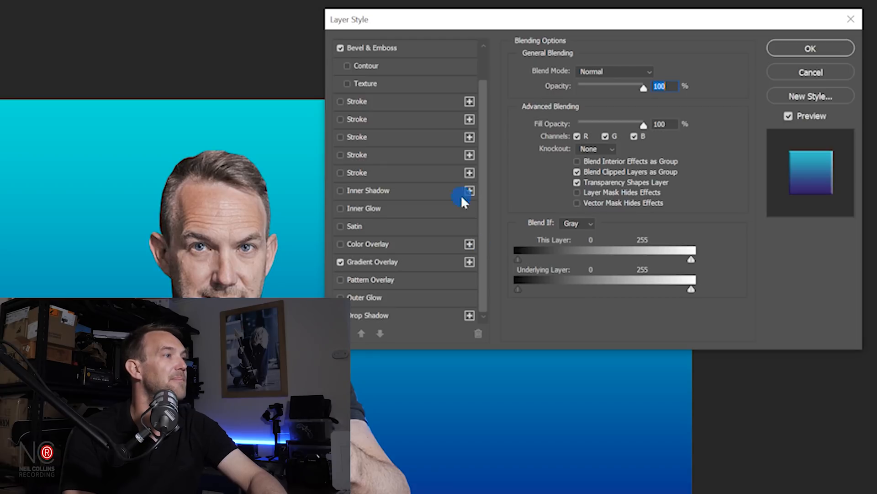
{"action": "mouse_move", "coordinate": [475, 178]}
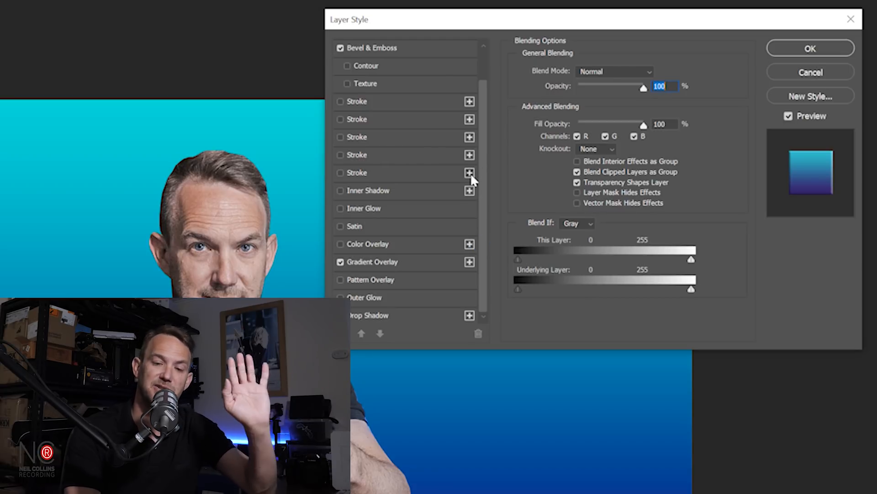
{"action": "mouse_move", "coordinate": [492, 245]}
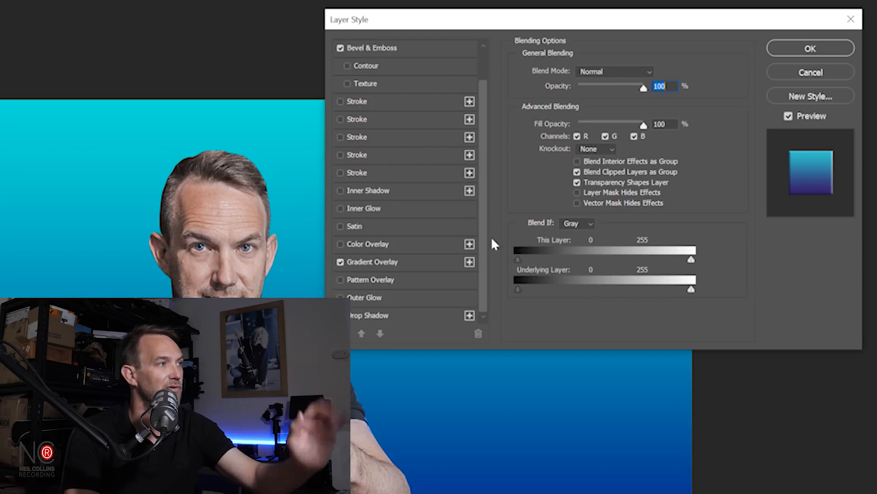
{"action": "left_click", "coordinate": [373, 262]}
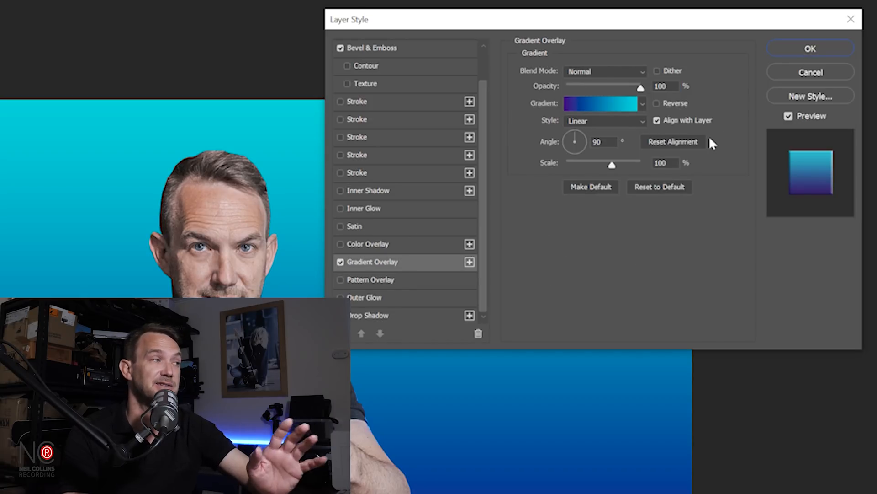
{"action": "mouse_move", "coordinate": [672, 109]}
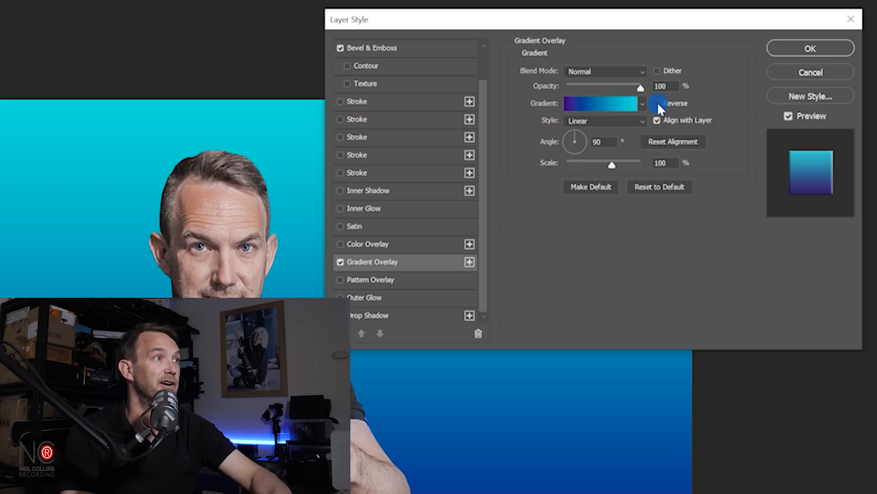
{"action": "left_click", "coordinate": [657, 103]}
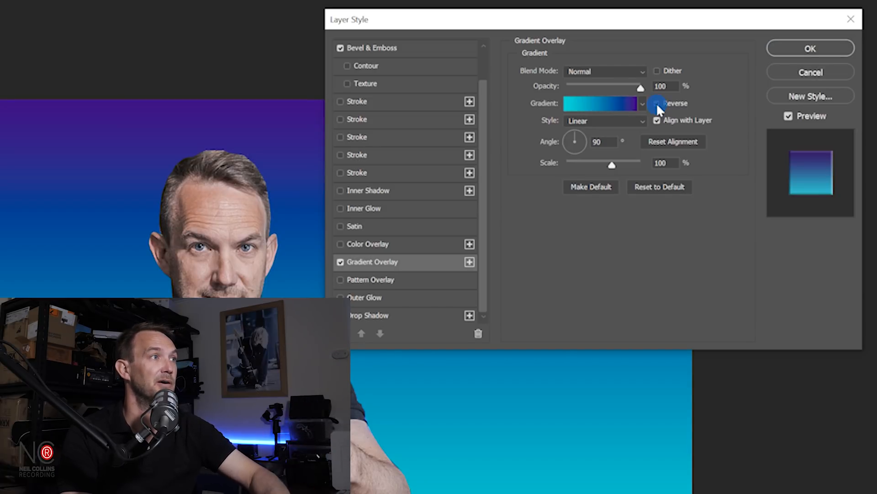
{"action": "left_click", "coordinate": [657, 104]}
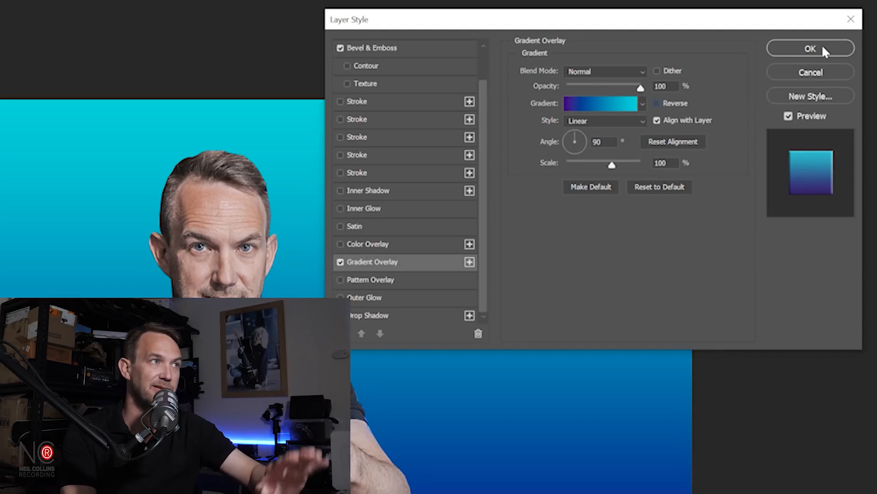
{"action": "left_click", "coordinate": [810, 49]}
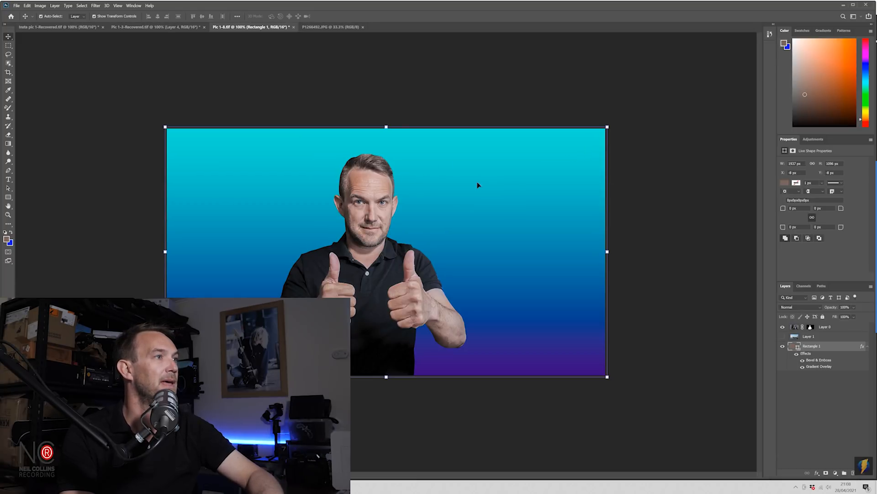
Scale the cut-out presenter layer up to about 110% and commit the transform
{"action": "left_click", "coordinate": [825, 327]}
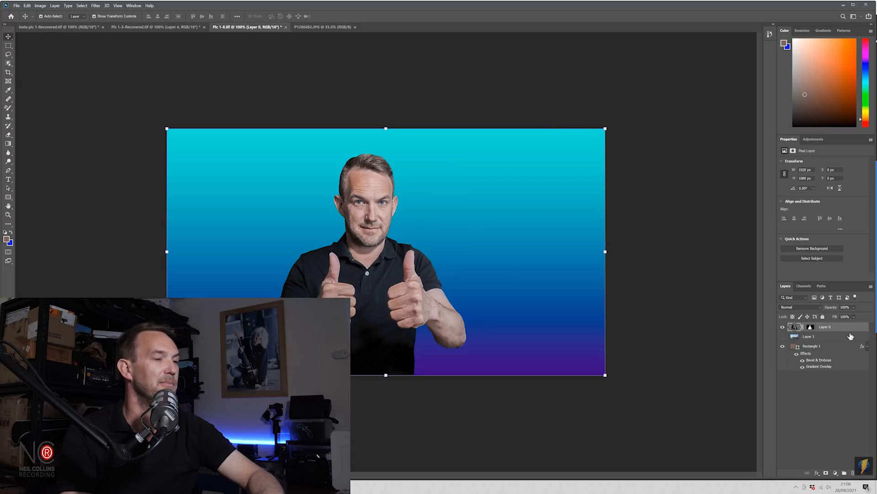
{"action": "mouse_move", "coordinate": [446, 158]}
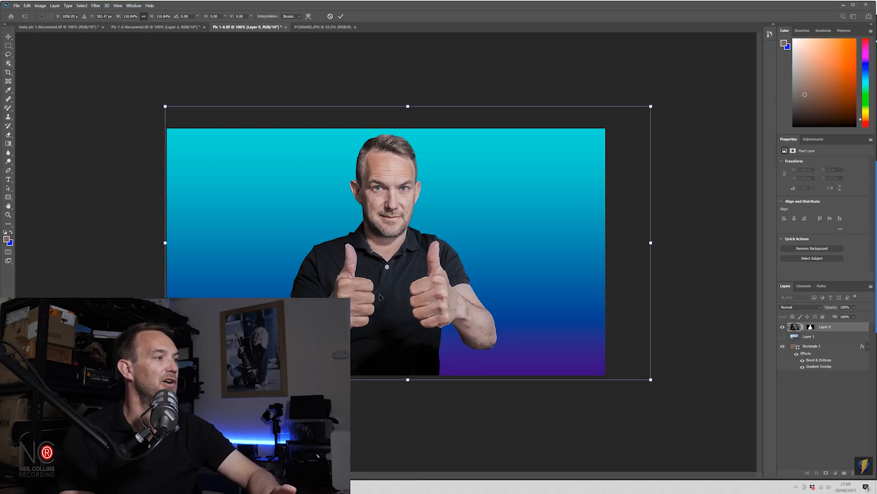
{"action": "mouse_move", "coordinate": [395, 282]}
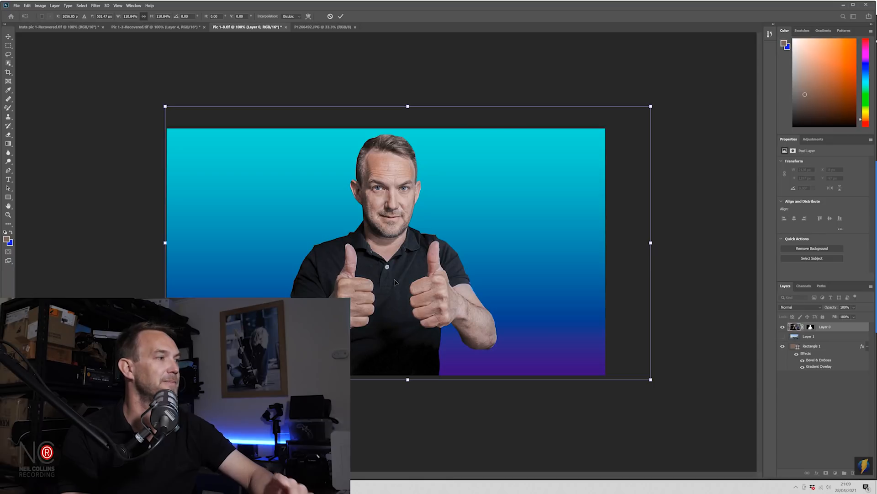
{"action": "double_click", "coordinate": [825, 327]}
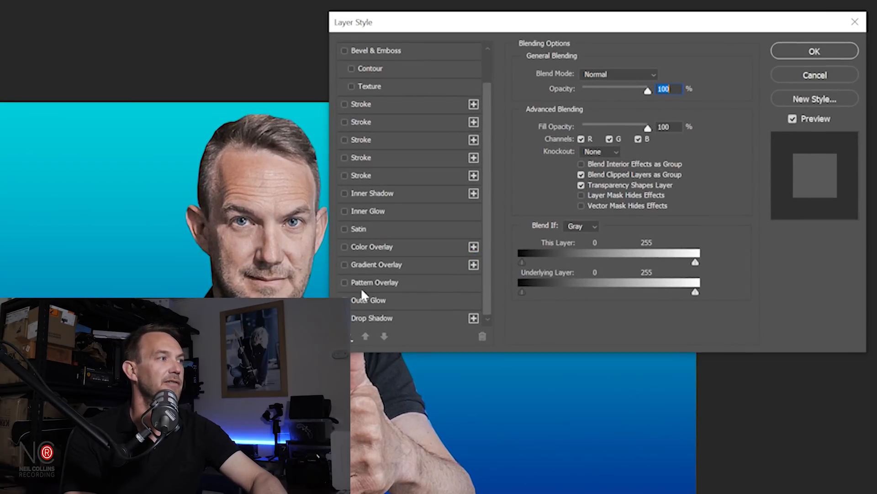
Add a white Outer Glow to the presenter layer: Spread 100%, Size 5 px
{"action": "left_click", "coordinate": [368, 300]}
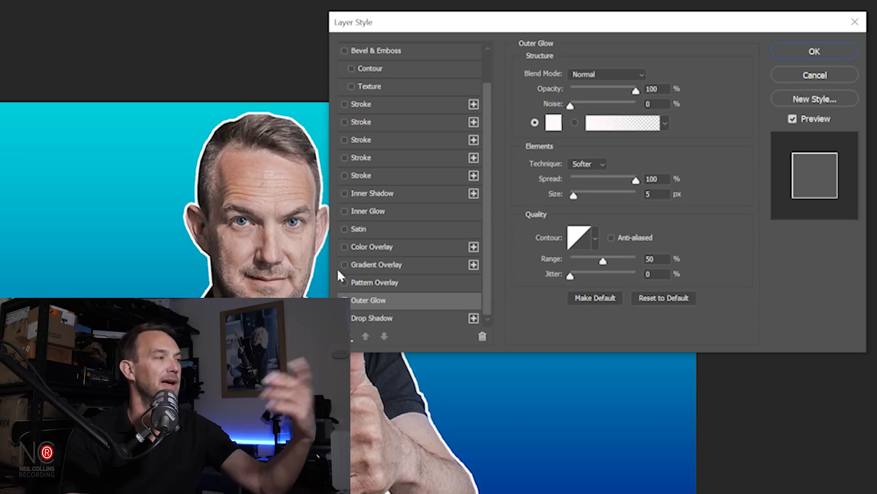
{"action": "mouse_move", "coordinate": [613, 269]}
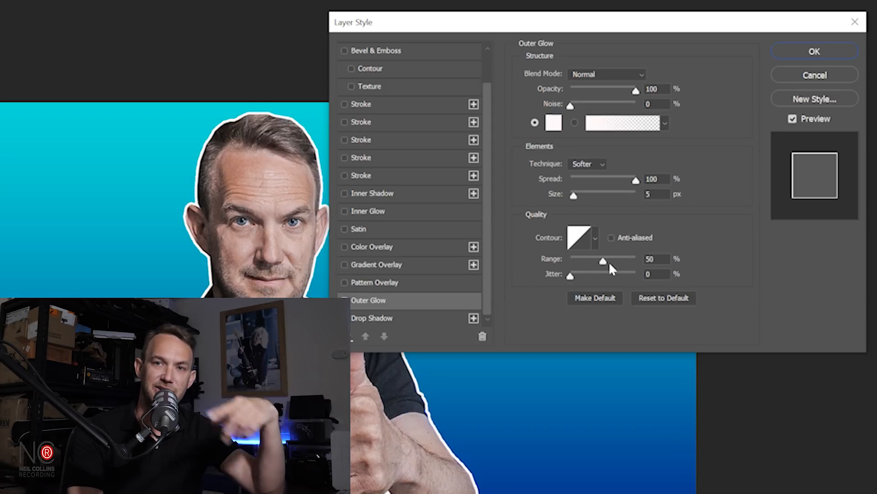
{"action": "mouse_move", "coordinate": [593, 281]}
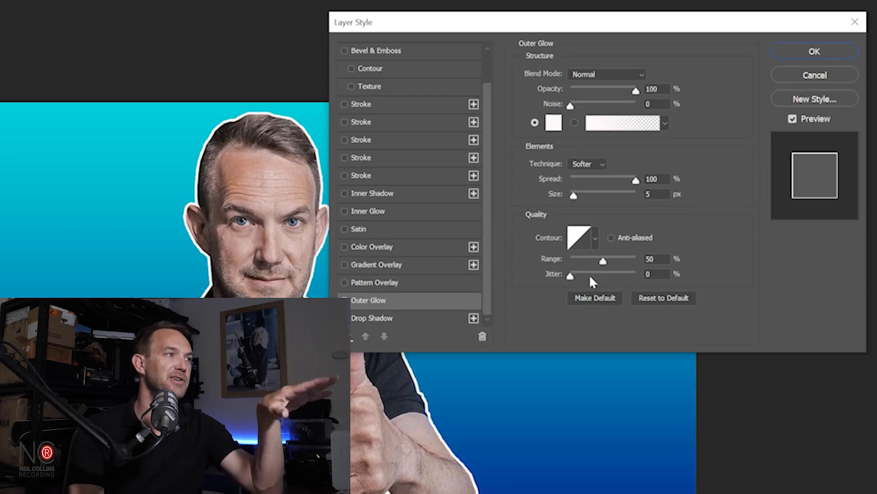
{"action": "mouse_move", "coordinate": [570, 275]}
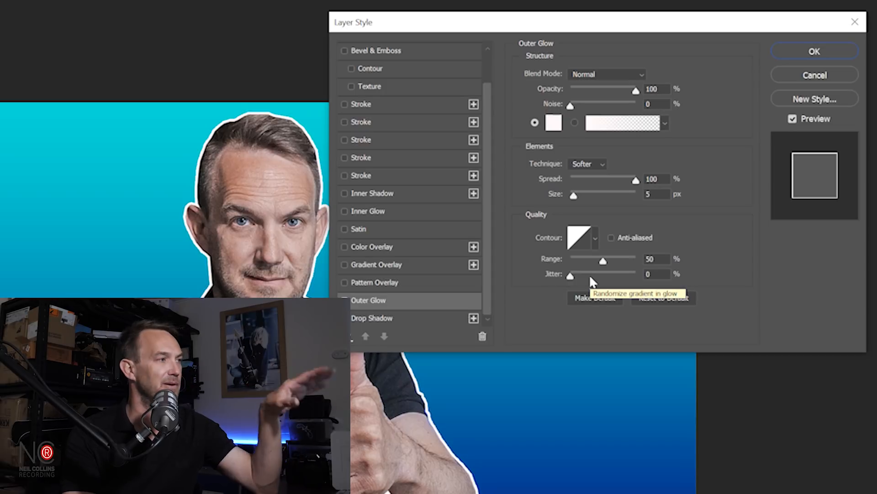
{"action": "mouse_move", "coordinate": [703, 253]}
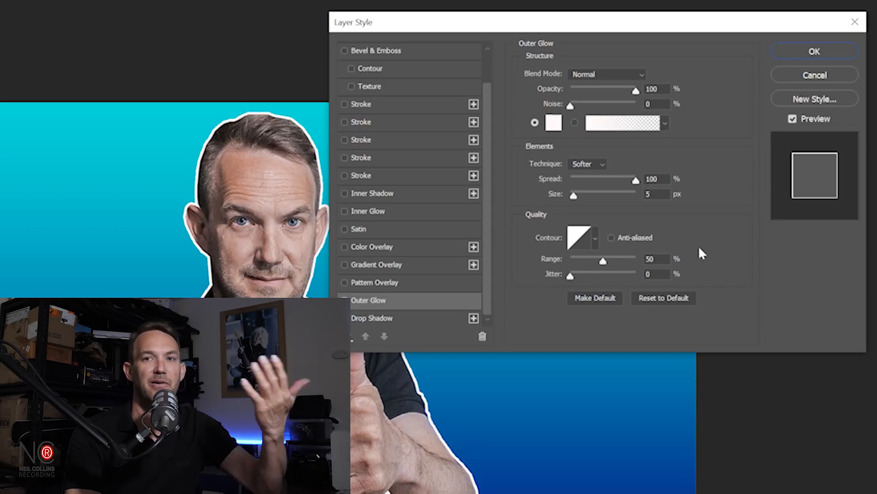
{"action": "mouse_move", "coordinate": [599, 238]}
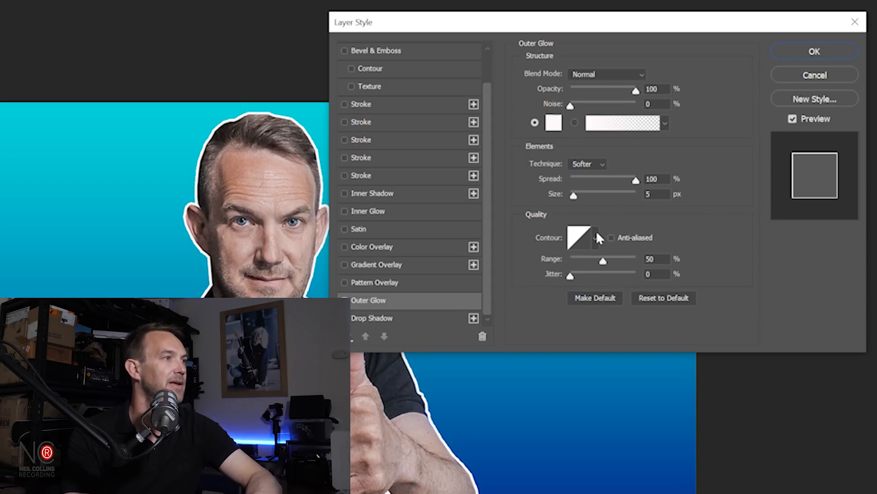
{"action": "mouse_move", "coordinate": [730, 118]}
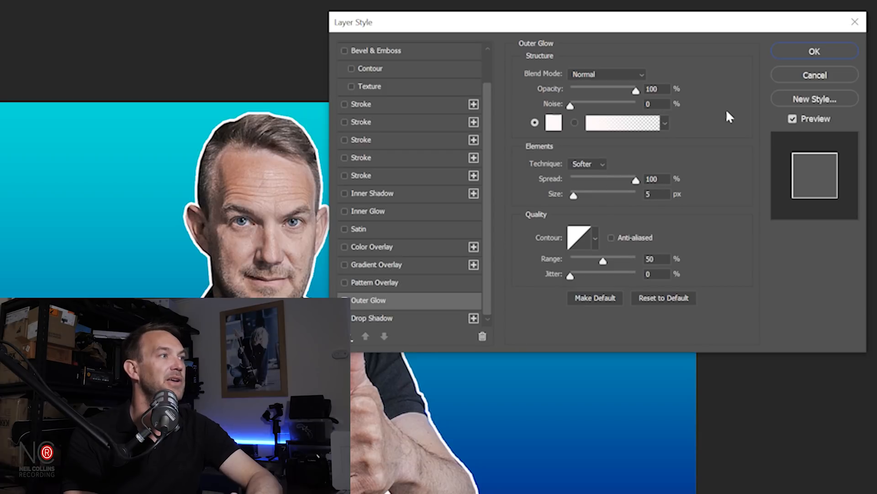
{"action": "mouse_move", "coordinate": [575, 203]}
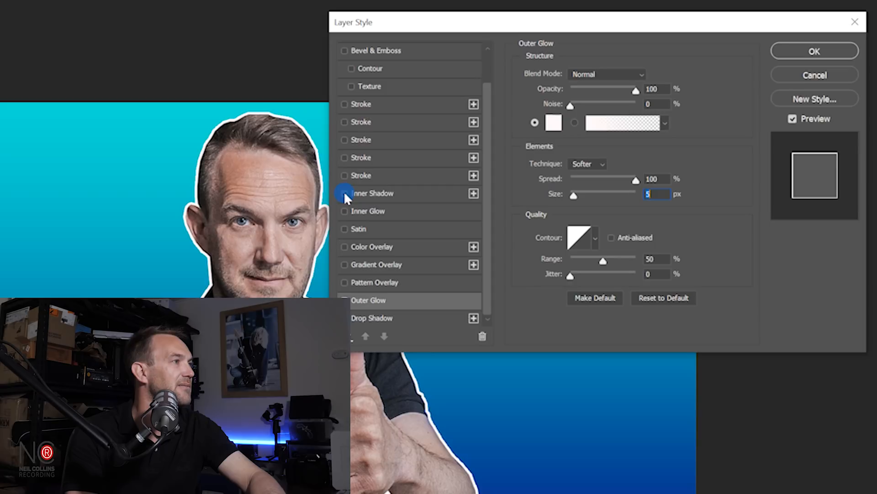
{"action": "left_click", "coordinate": [554, 123]}
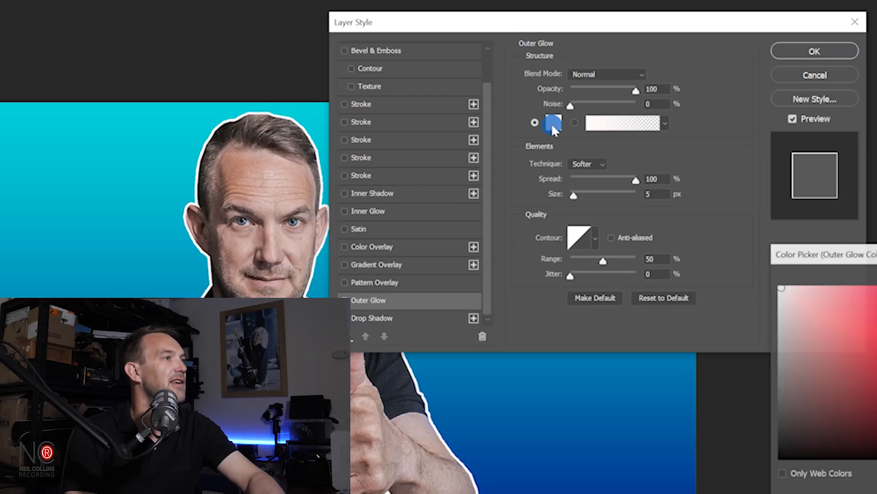
{"action": "left_click", "coordinate": [553, 122]}
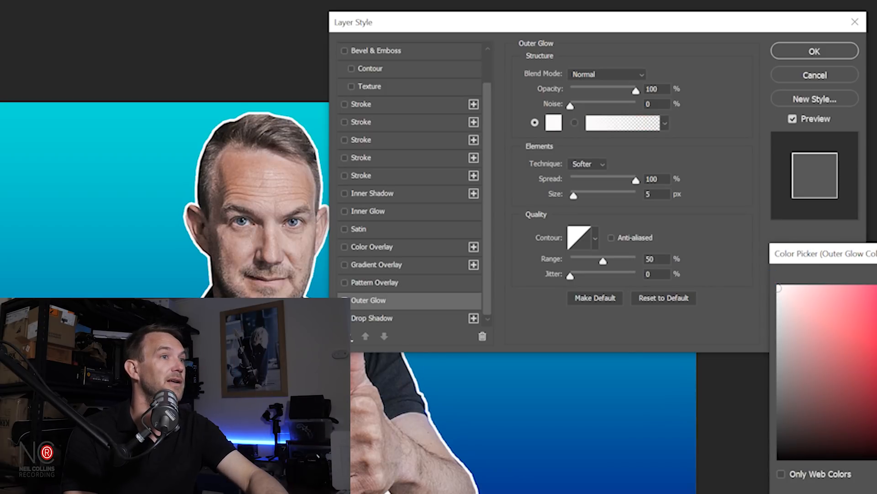
Copy the Photoshop logo PNG into the thumbnail as a new layer, accepting the profile conversion
{"action": "left_click", "coordinate": [813, 51]}
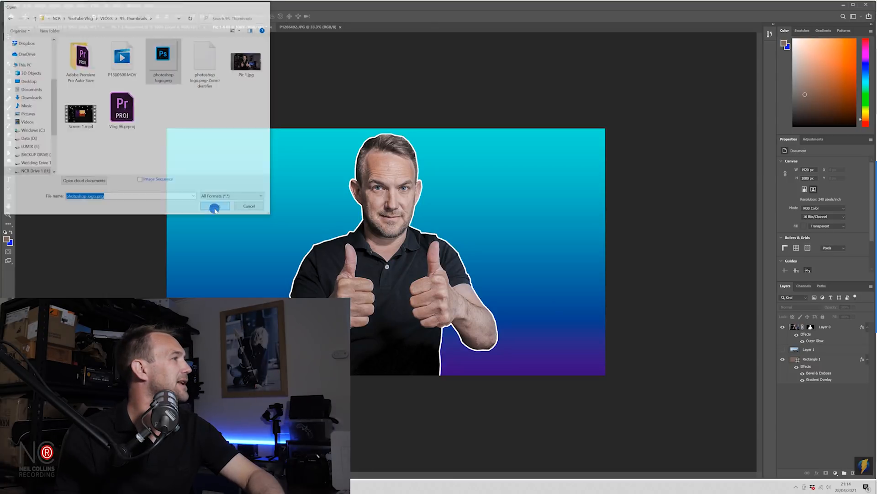
{"action": "left_click", "coordinate": [215, 206]}
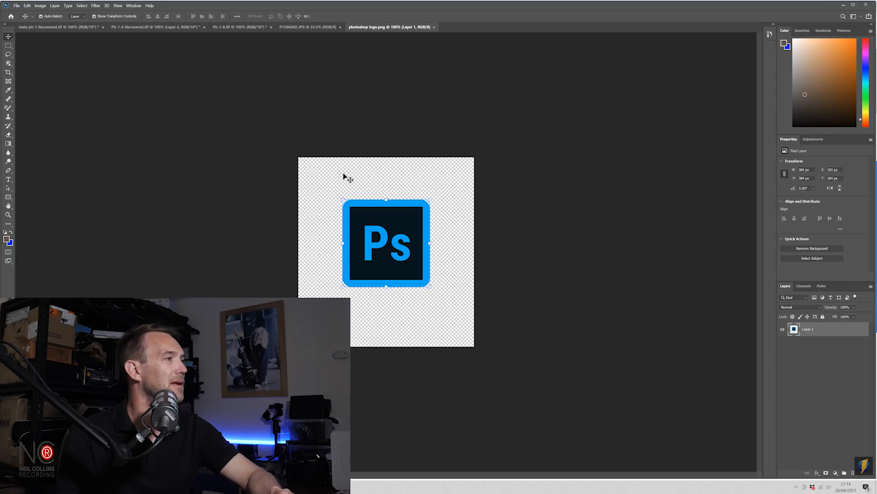
{"action": "mouse_move", "coordinate": [398, 177]}
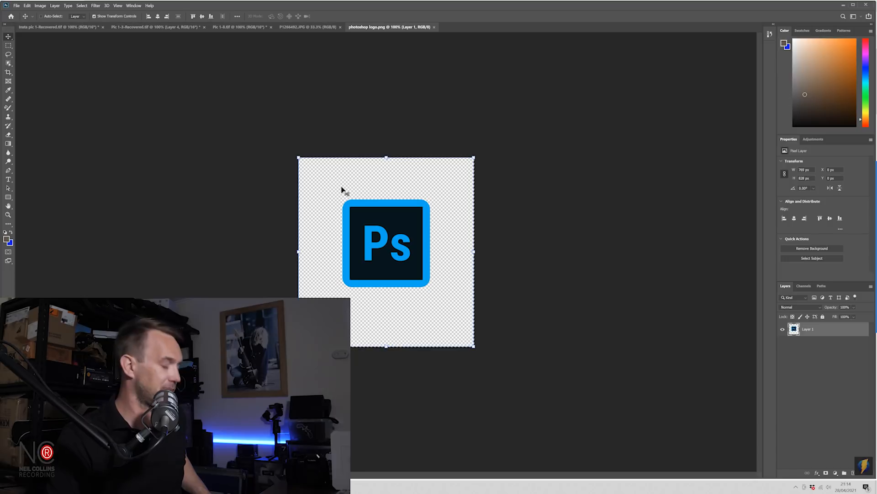
{"action": "mouse_move", "coordinate": [445, 153]}
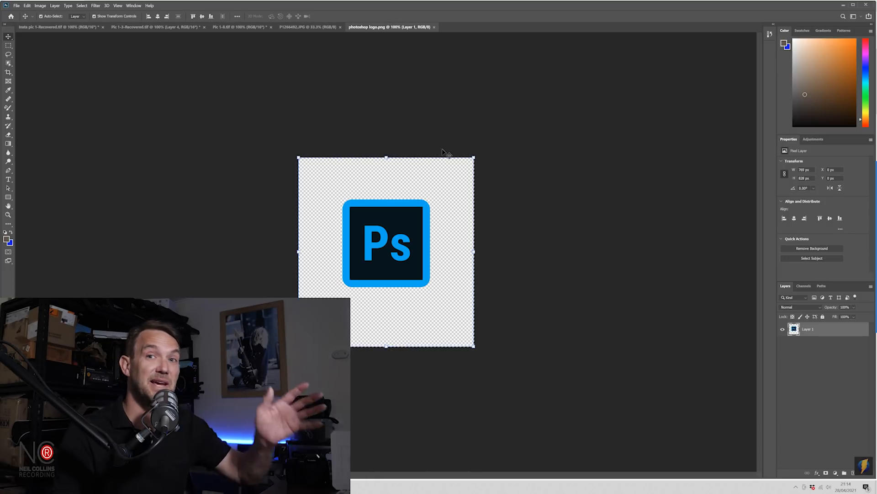
{"action": "mouse_move", "coordinate": [363, 40]}
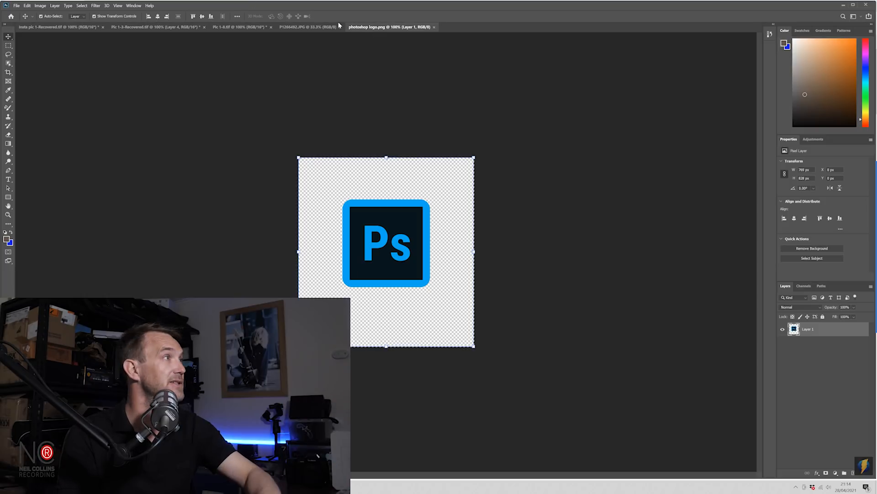
{"action": "left_click", "coordinate": [240, 27]}
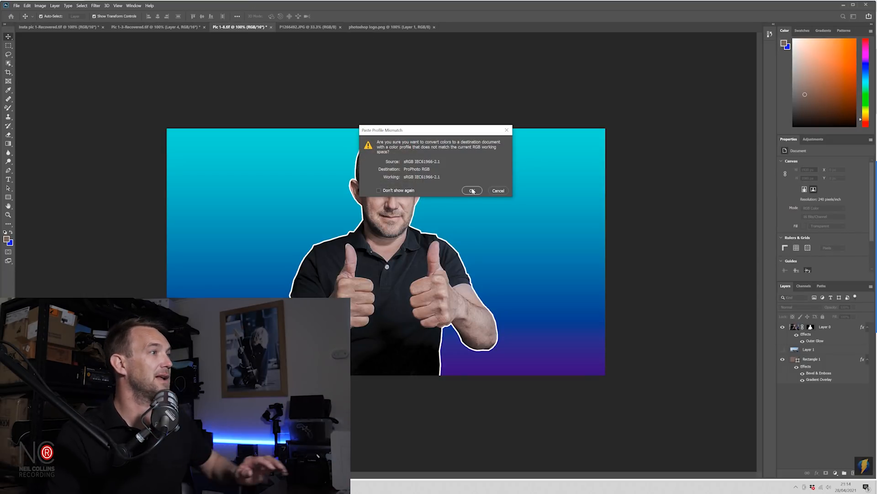
{"action": "left_click", "coordinate": [472, 190]}
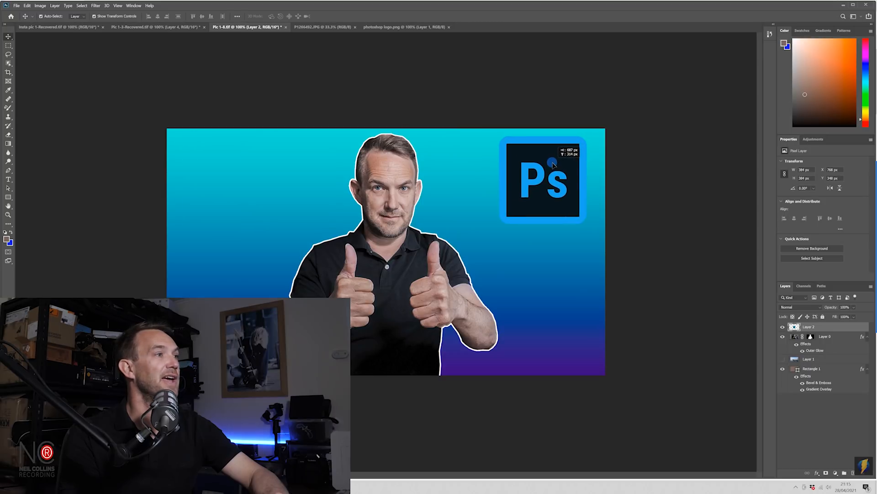
Turn off the background's grey colour overlay and apply the reversed blue-to-cyan gradient
{"action": "double_click", "coordinate": [819, 389]}
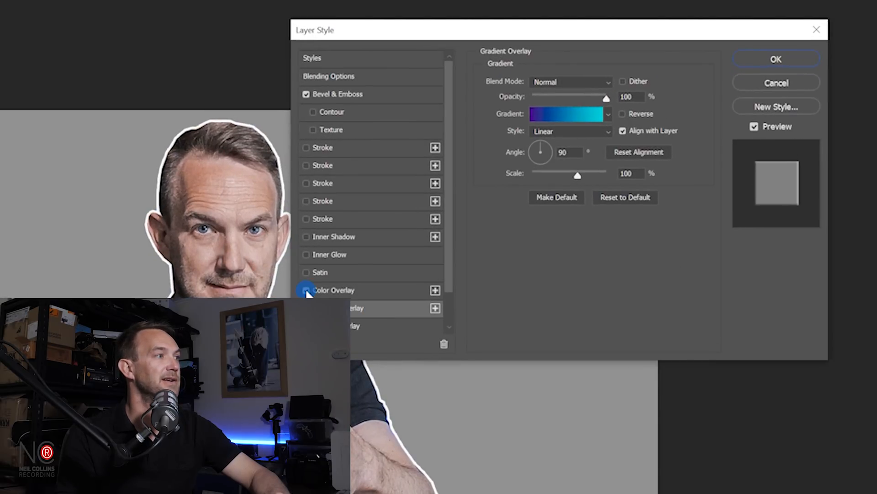
{"action": "left_click", "coordinate": [306, 289]}
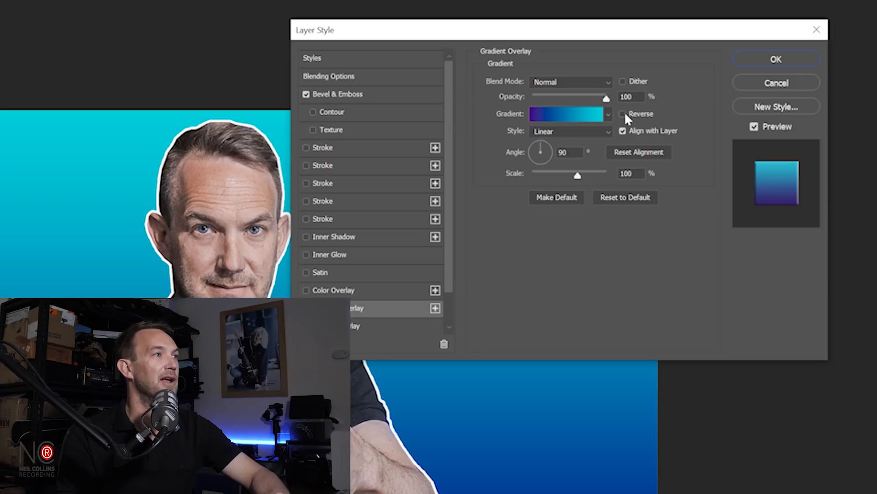
{"action": "left_click", "coordinate": [622, 113]}
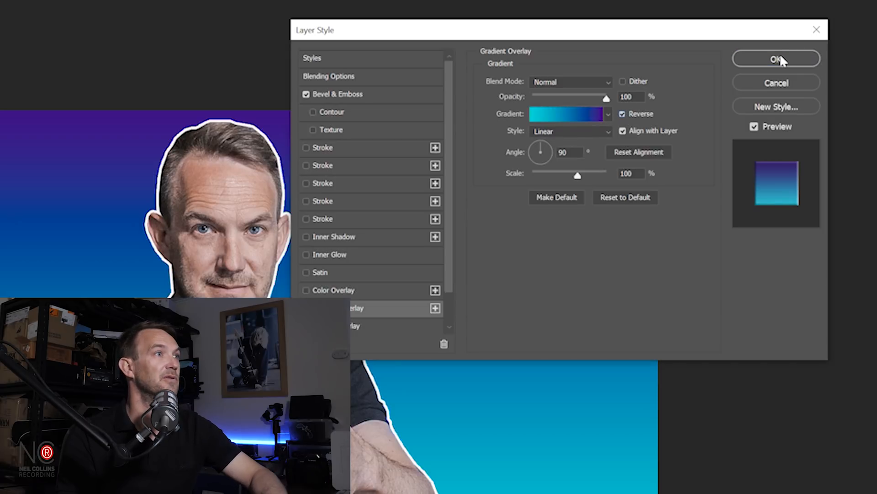
{"action": "left_click", "coordinate": [776, 59]}
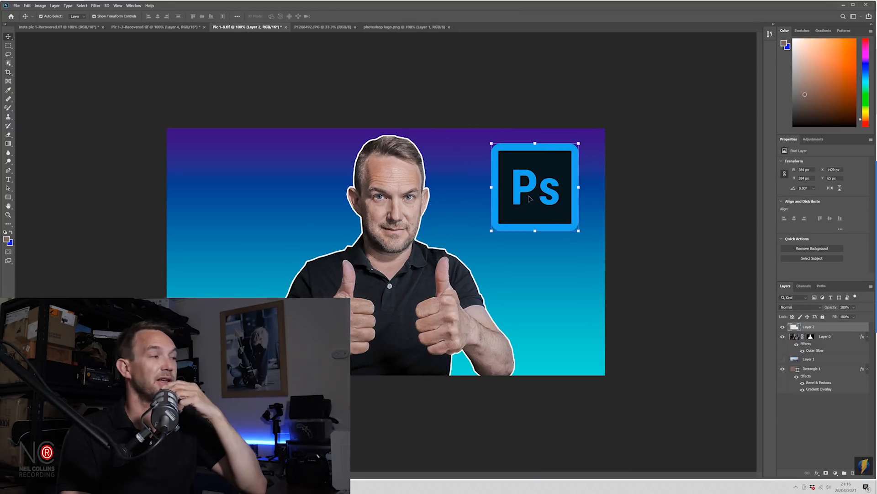
Create white HOW TO, MAKE and THUMBNAILS text layers stacked down the left side
{"action": "key", "text": "Tab"}
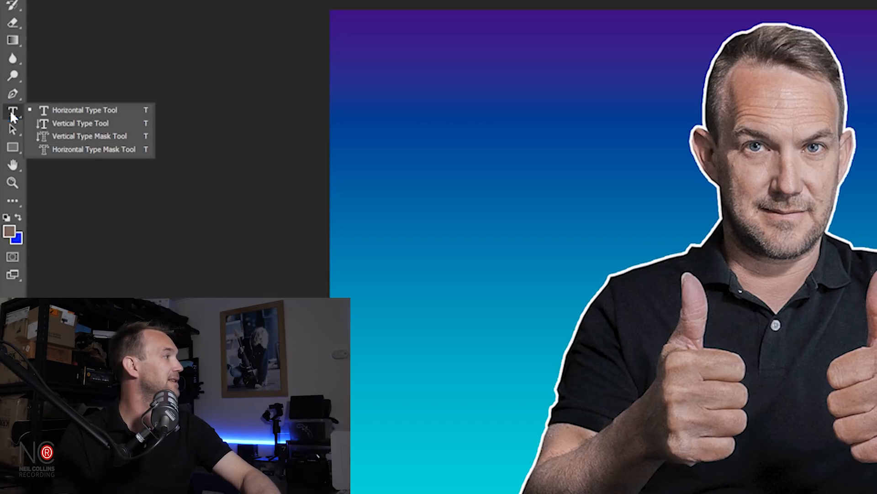
{"action": "left_click", "coordinate": [85, 109]}
{"action": "type", "text": "HOW"}
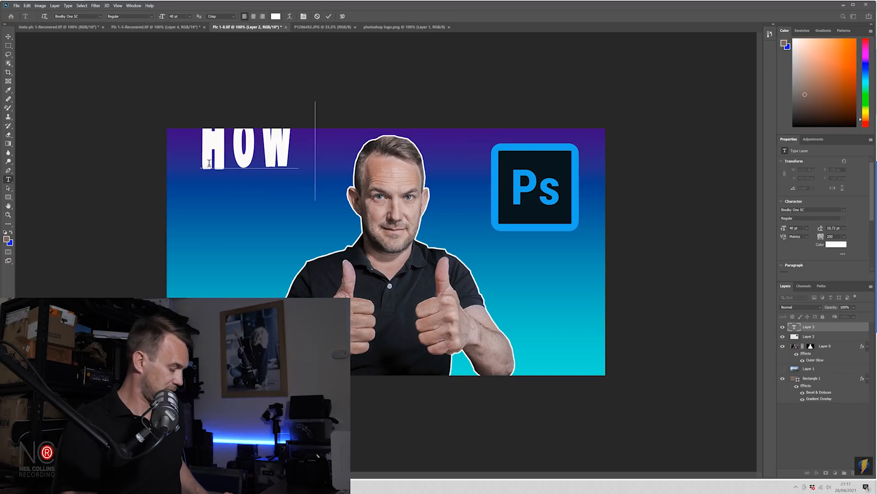
{"action": "type", "text": "TO"}
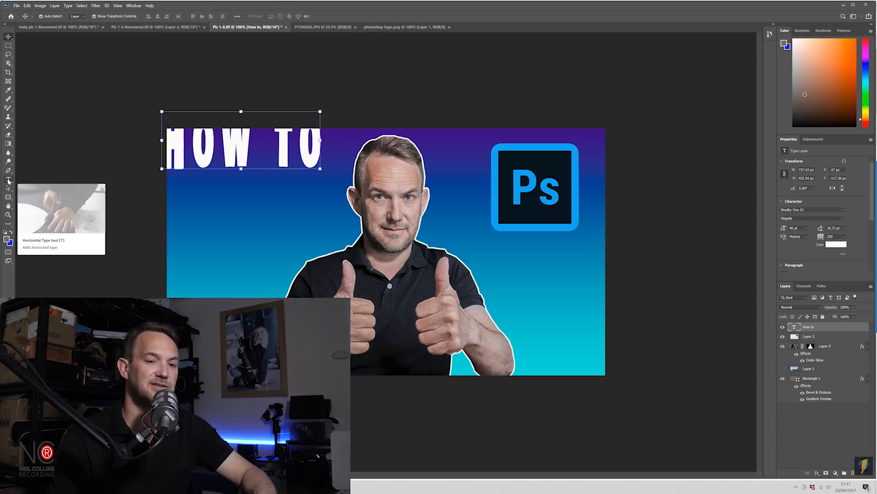
{"action": "left_click", "coordinate": [9, 180]}
{"action": "type", "text": "THUMBNAILS"}
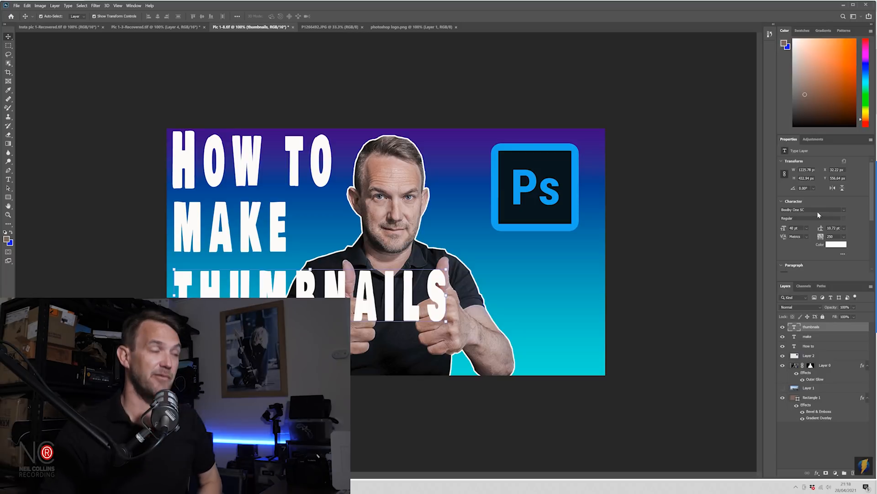
{"action": "mouse_move", "coordinate": [669, 285]}
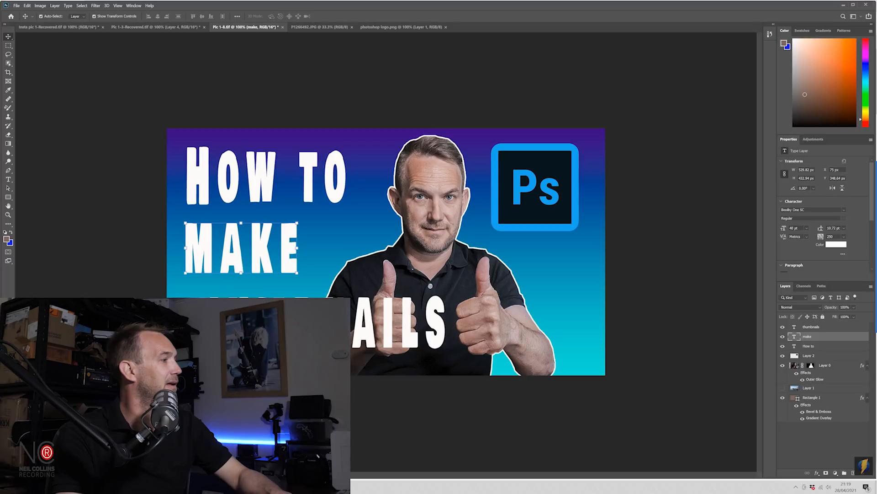
{"action": "left_click", "coordinate": [811, 327]}
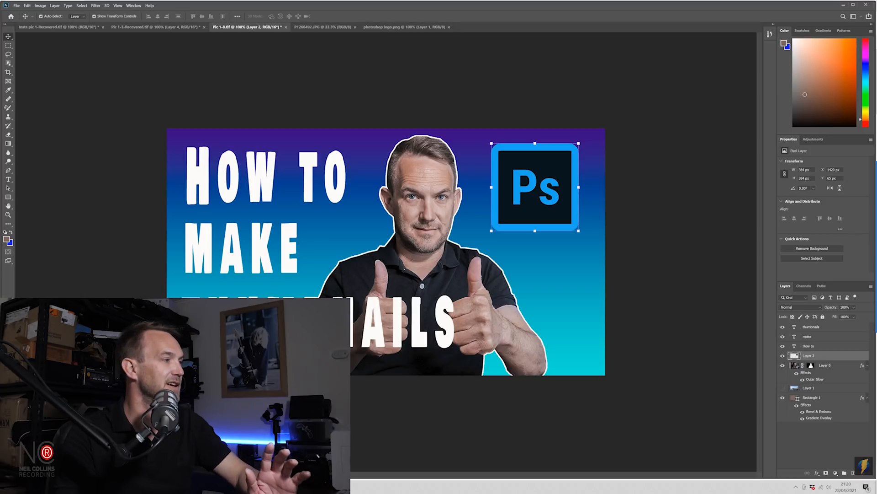
Give the THUMBNAILS text layer a drop shadow
{"action": "left_click", "coordinate": [810, 336]}
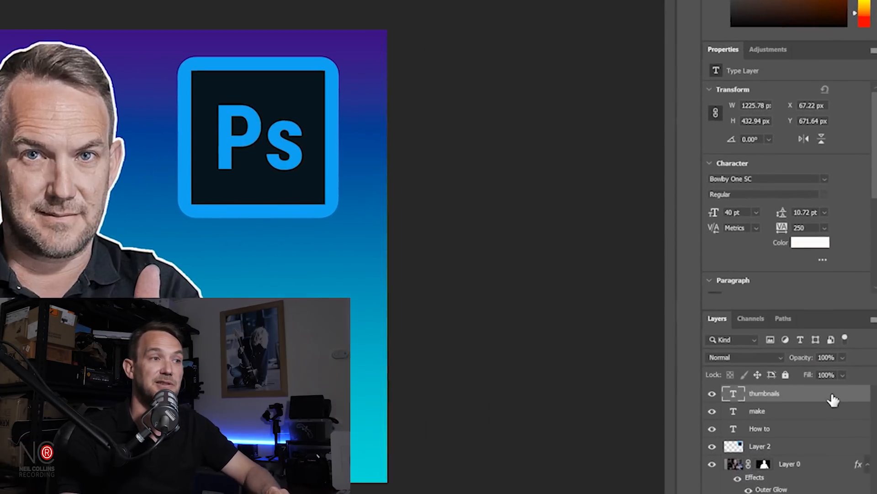
{"action": "double_click", "coordinate": [765, 393]}
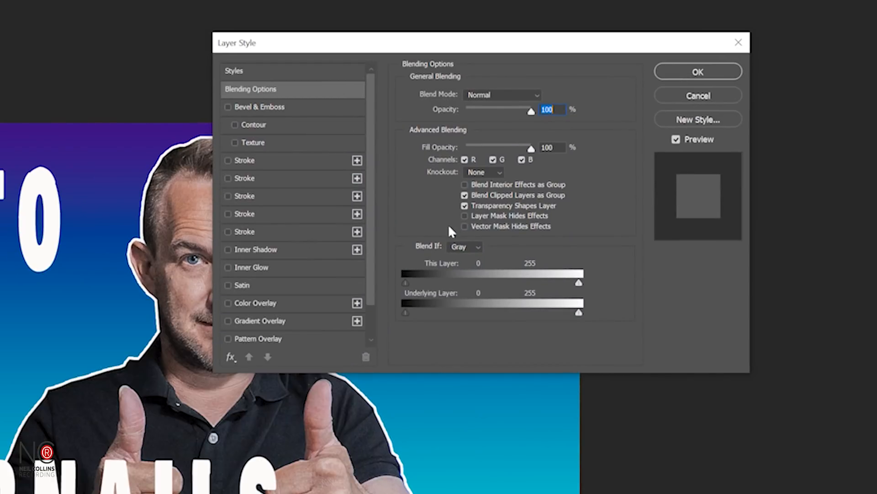
{"action": "mouse_move", "coordinate": [372, 245]}
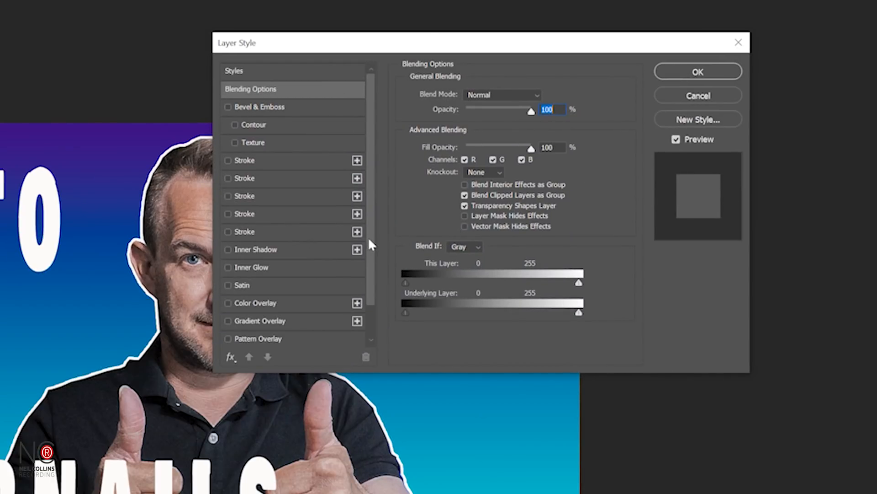
{"action": "scroll", "scroll_direction": "down", "scroll_amount": 3}
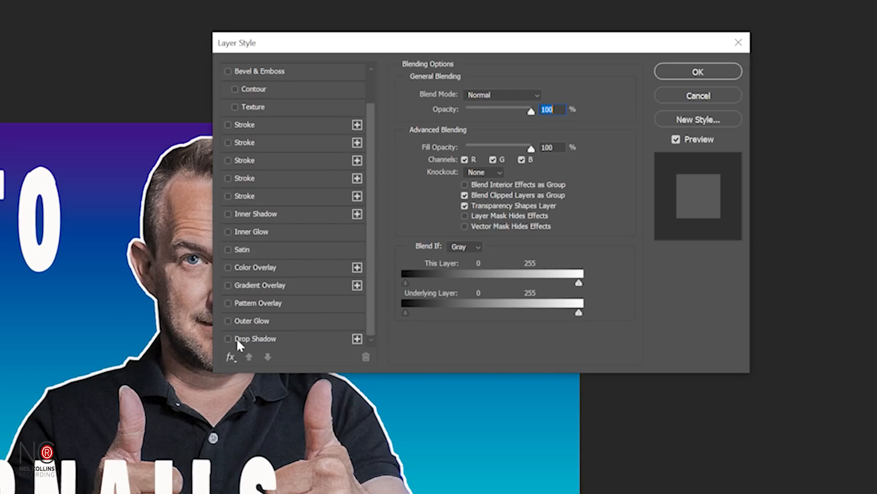
{"action": "left_click", "coordinate": [227, 338]}
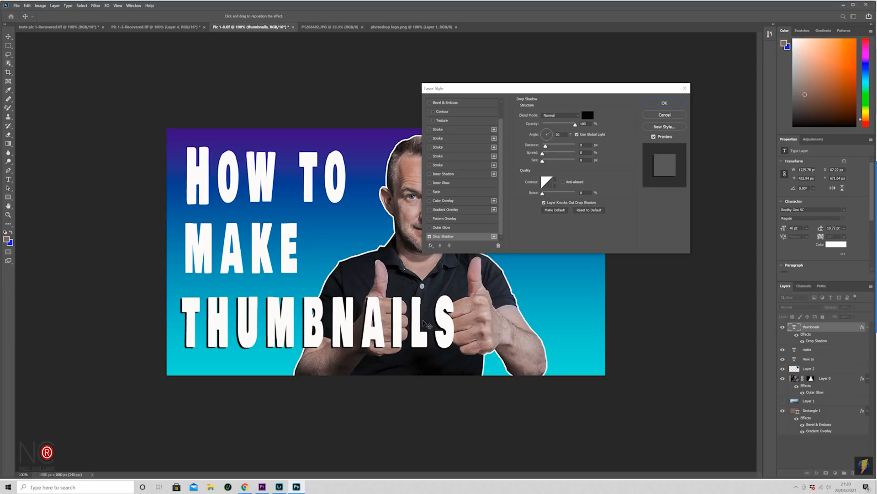
{"action": "mouse_move", "coordinate": [319, 281]}
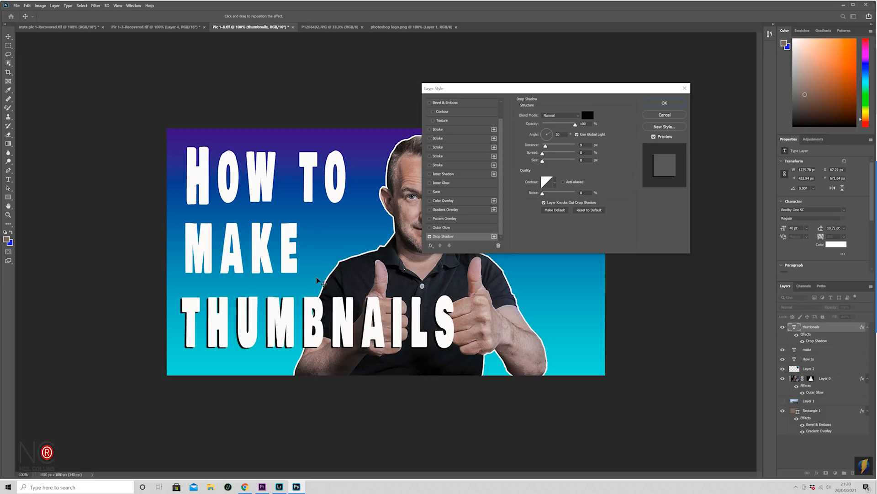
{"action": "mouse_move", "coordinate": [556, 146]}
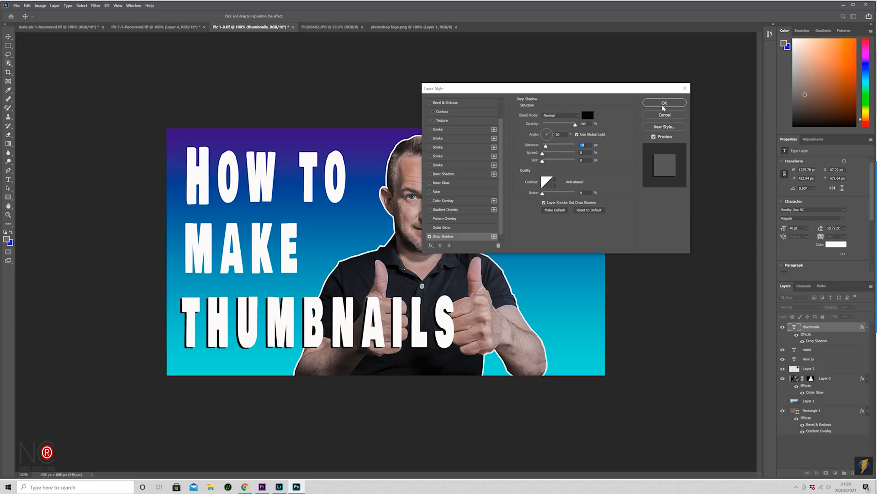
{"action": "left_click", "coordinate": [664, 102]}
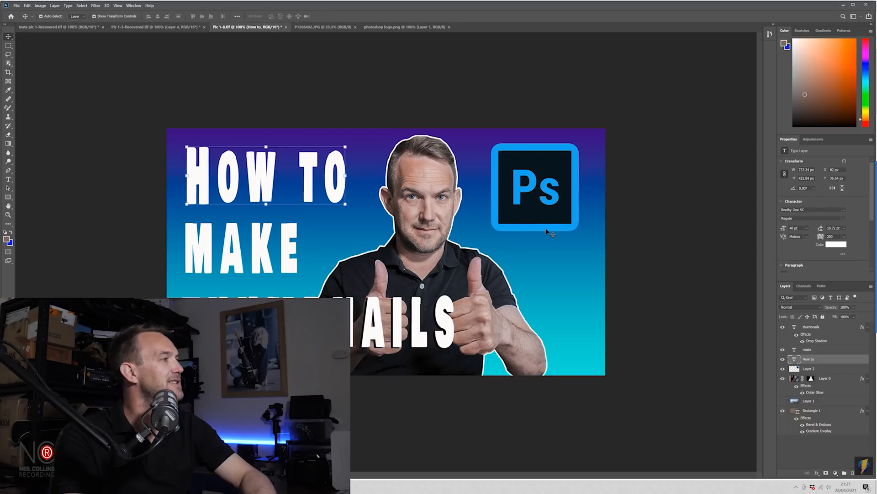
Give the HOW TO and MAKE text layers matching drop shadows
{"action": "left_click", "coordinate": [809, 358]}
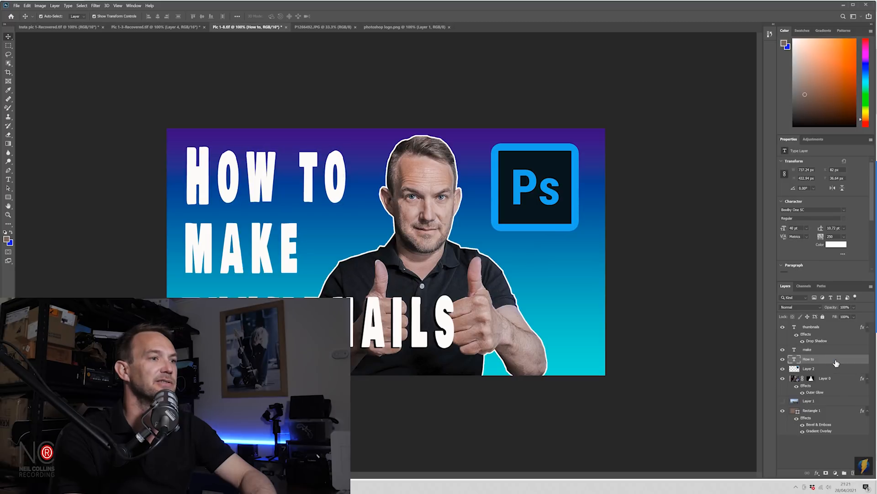
{"action": "double_click", "coordinate": [809, 359]}
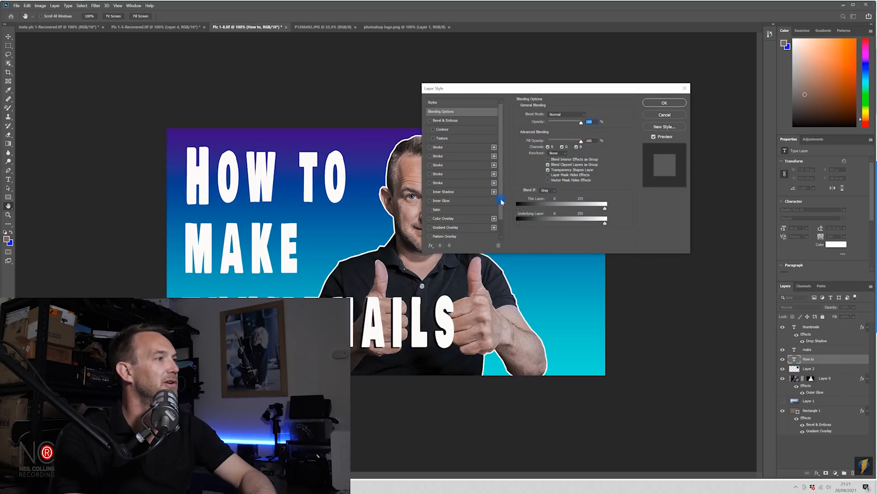
{"action": "left_click", "coordinate": [436, 236]}
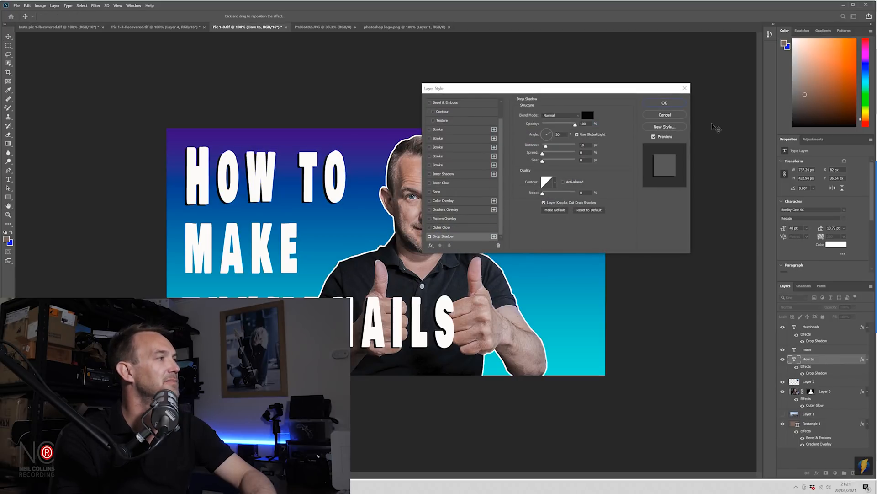
{"action": "left_click", "coordinate": [664, 103]}
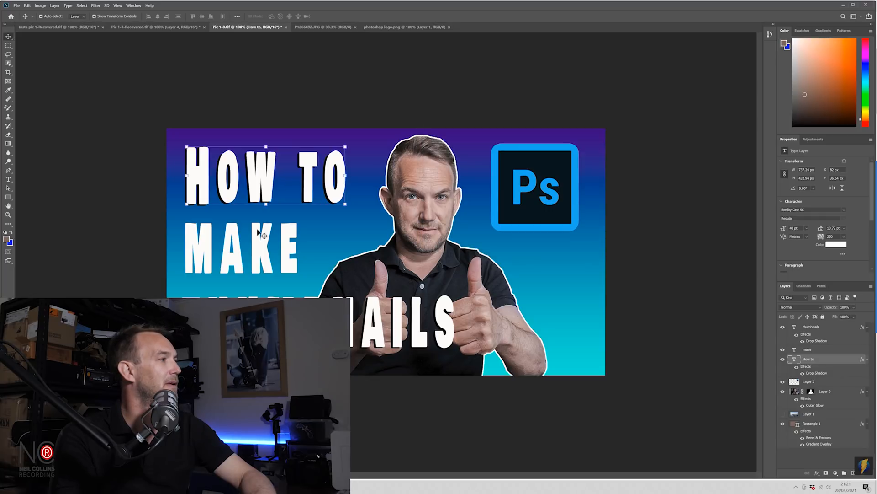
{"action": "left_click", "coordinate": [807, 350]}
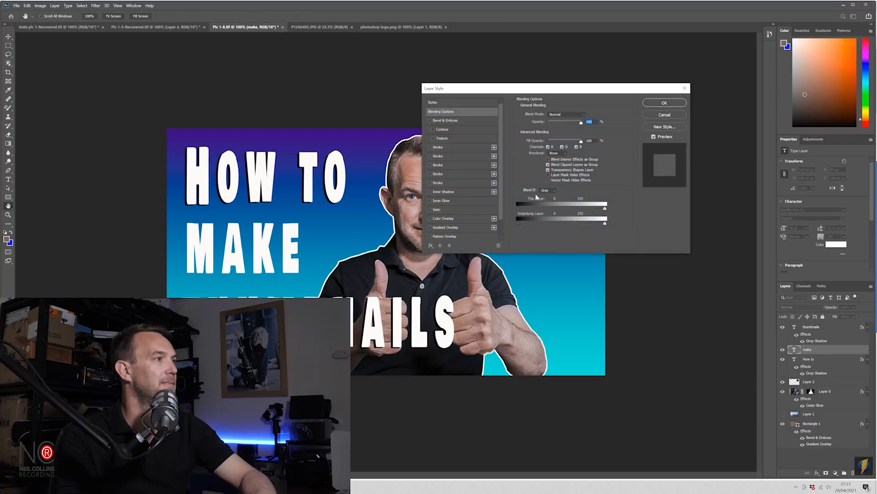
{"action": "mouse_move", "coordinate": [443, 216]}
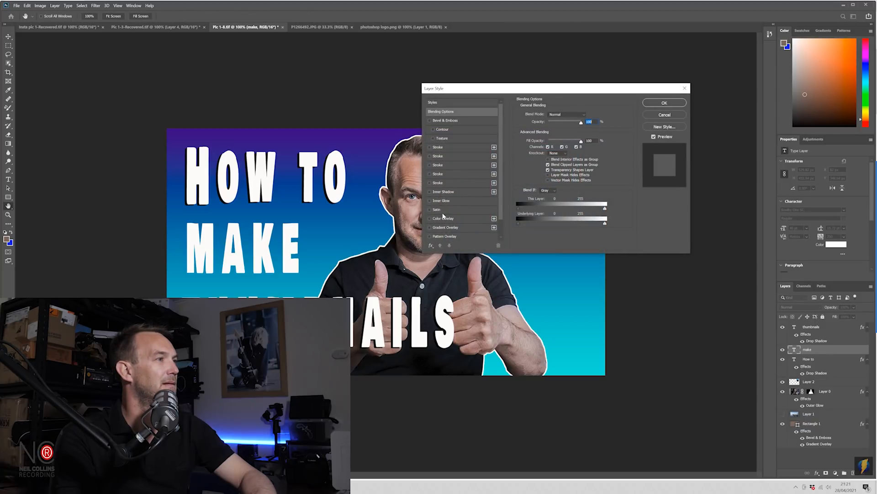
{"action": "left_click", "coordinate": [443, 236]}
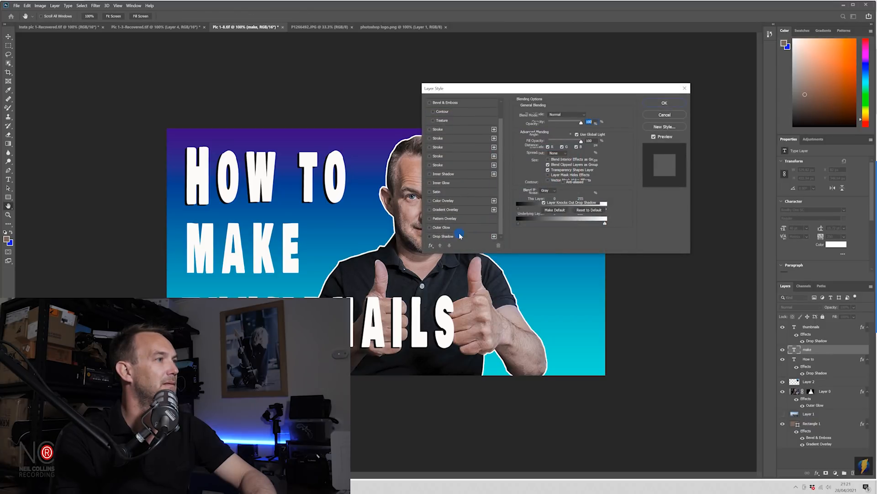
{"action": "left_click", "coordinate": [664, 103]}
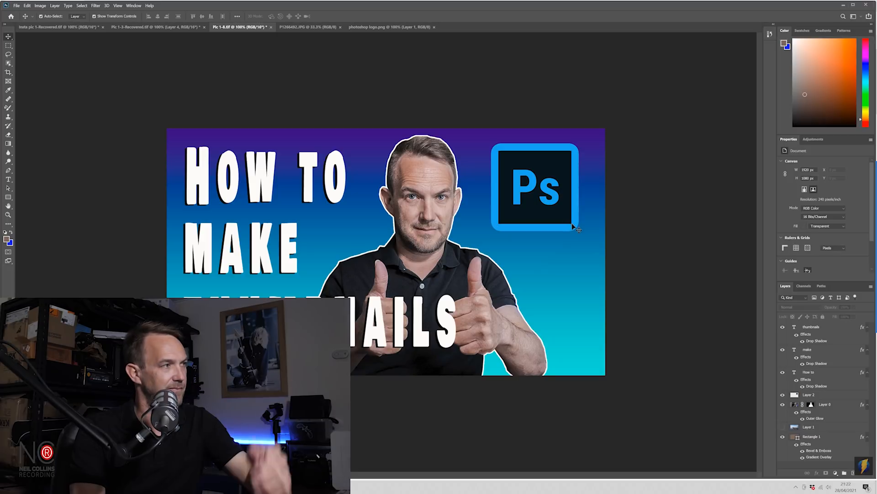
{"action": "mouse_move", "coordinate": [598, 291]}
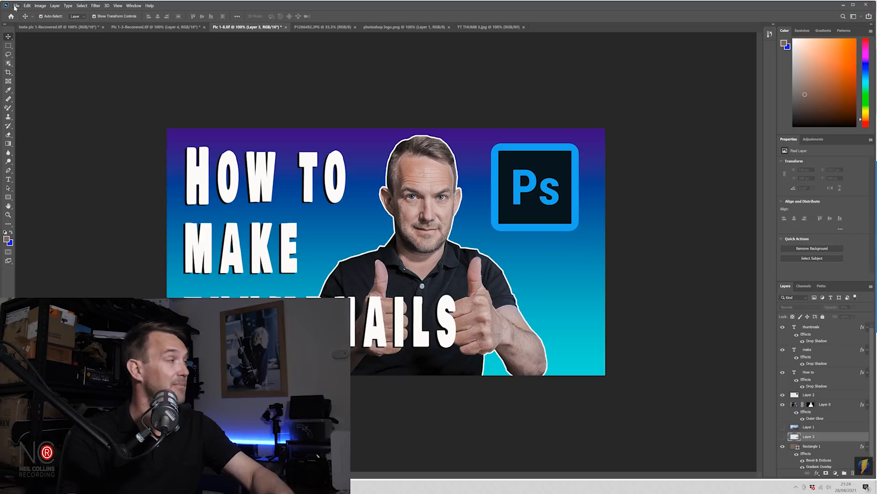
Start Export As JPG with the width set to 1280 pixels
{"action": "left_click", "coordinate": [15, 5]}
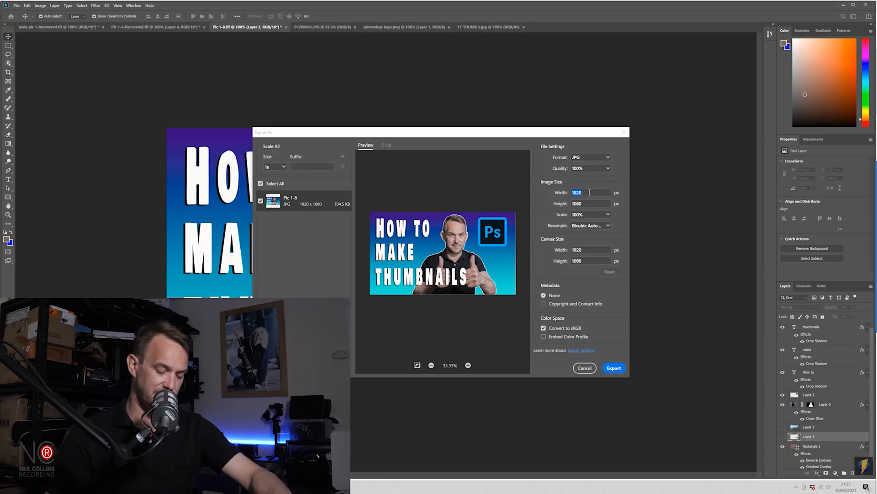
{"action": "type", "text": "1280"}
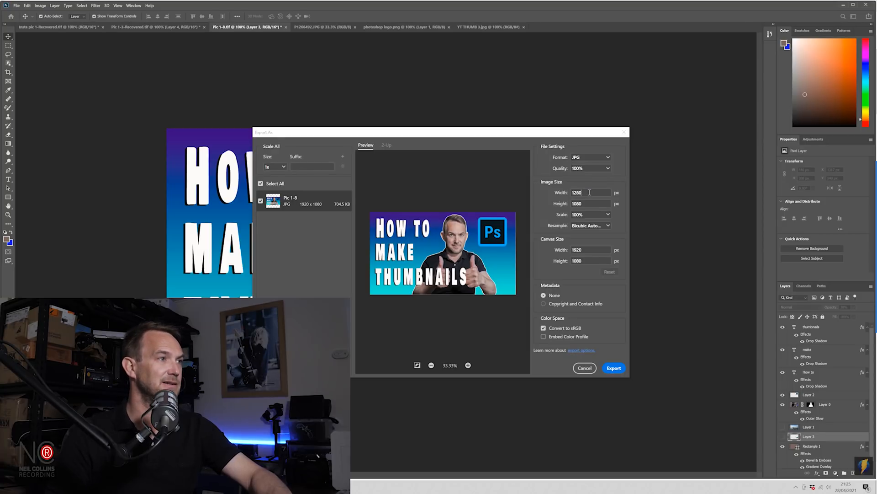